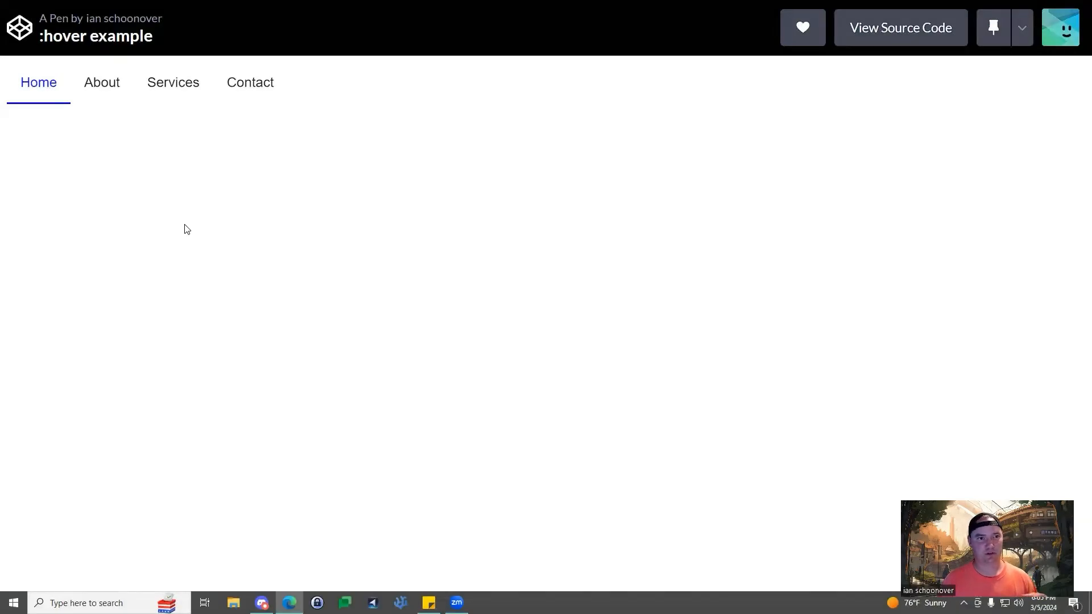
pyautogui.moveTo(173, 82)
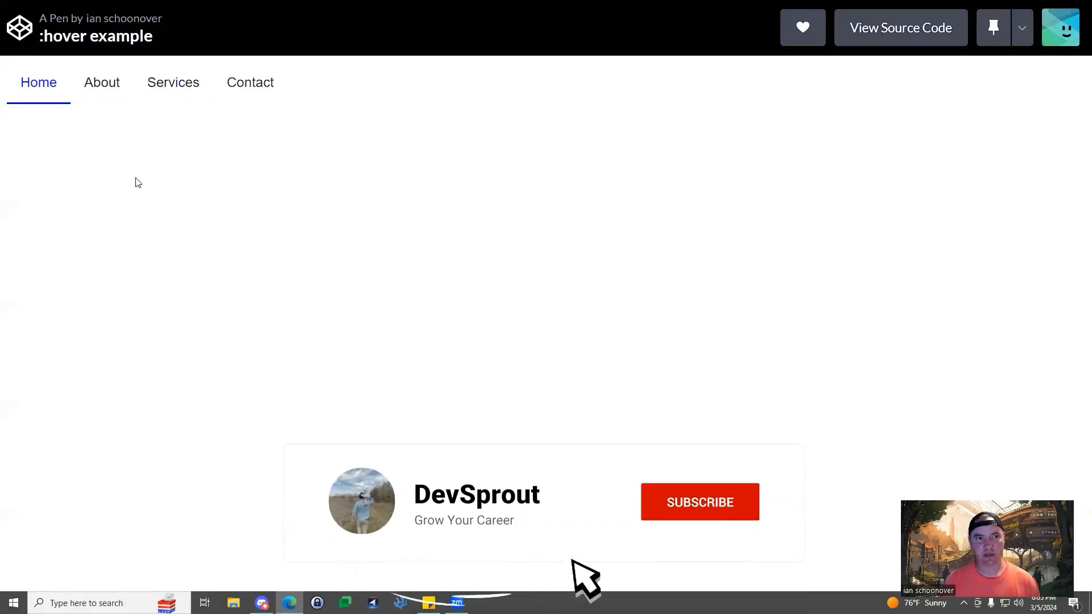
# - Open the :hover example pen's source to show its HTML and CSS panels
pyautogui.click(698, 502)
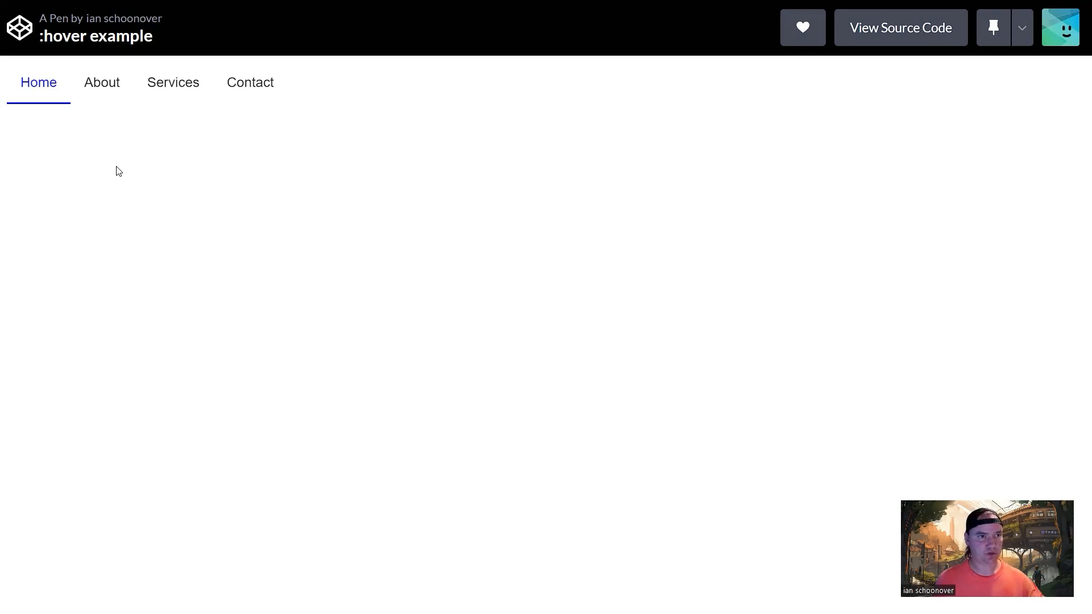
pyautogui.moveTo(60, 136)
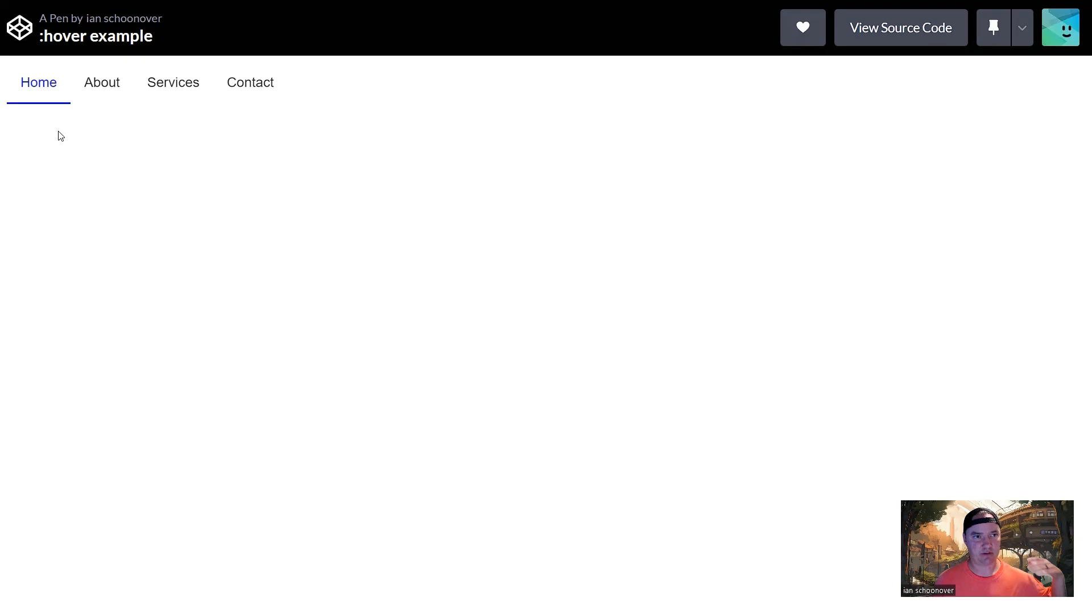
pyautogui.moveTo(283, 165)
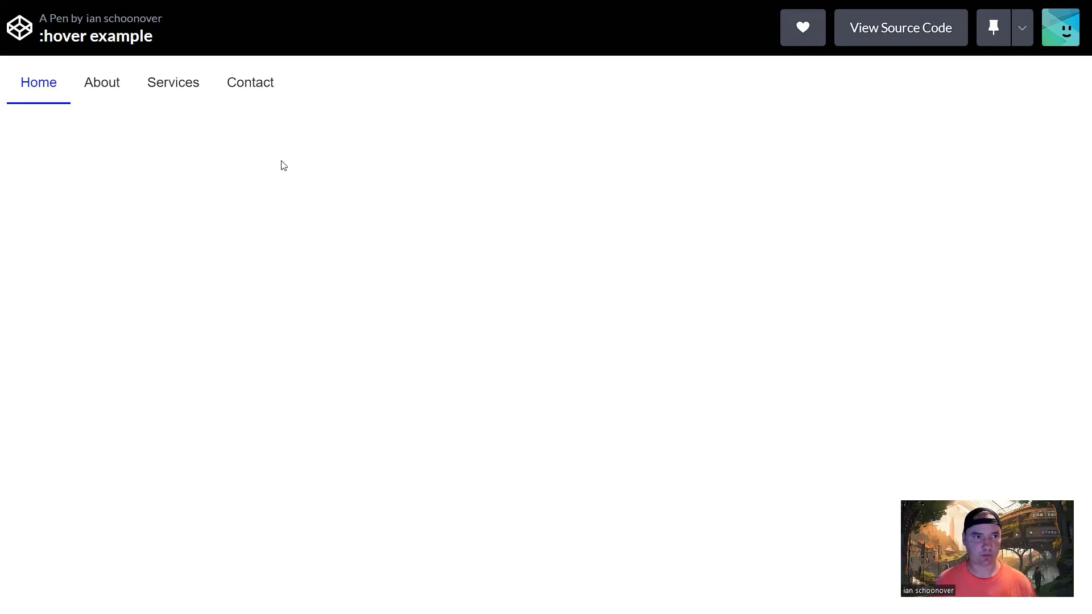
pyautogui.moveTo(224, 186)
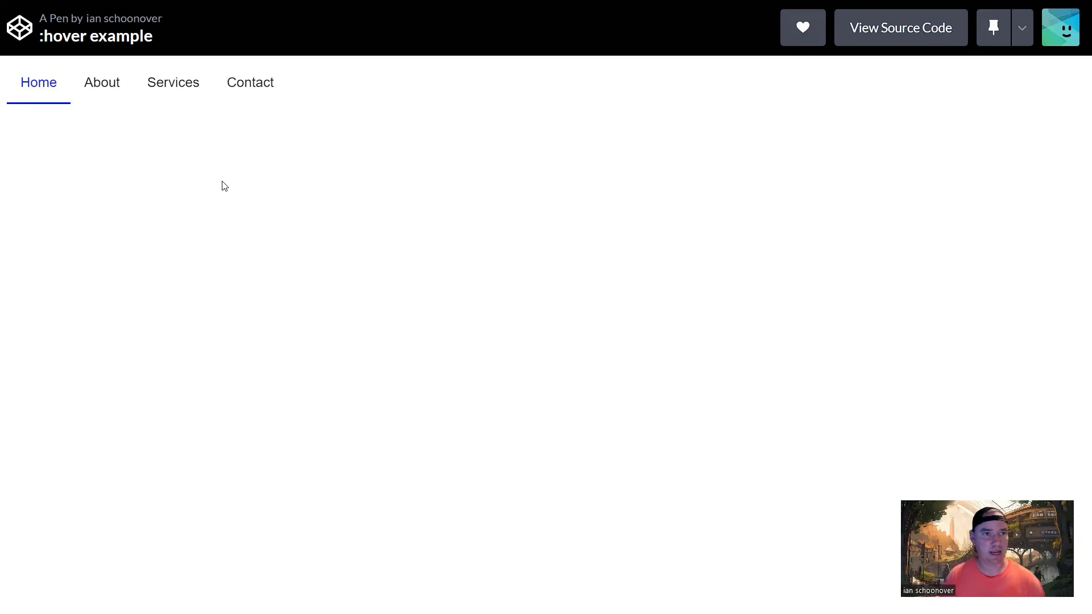
pyautogui.moveTo(77, 150)
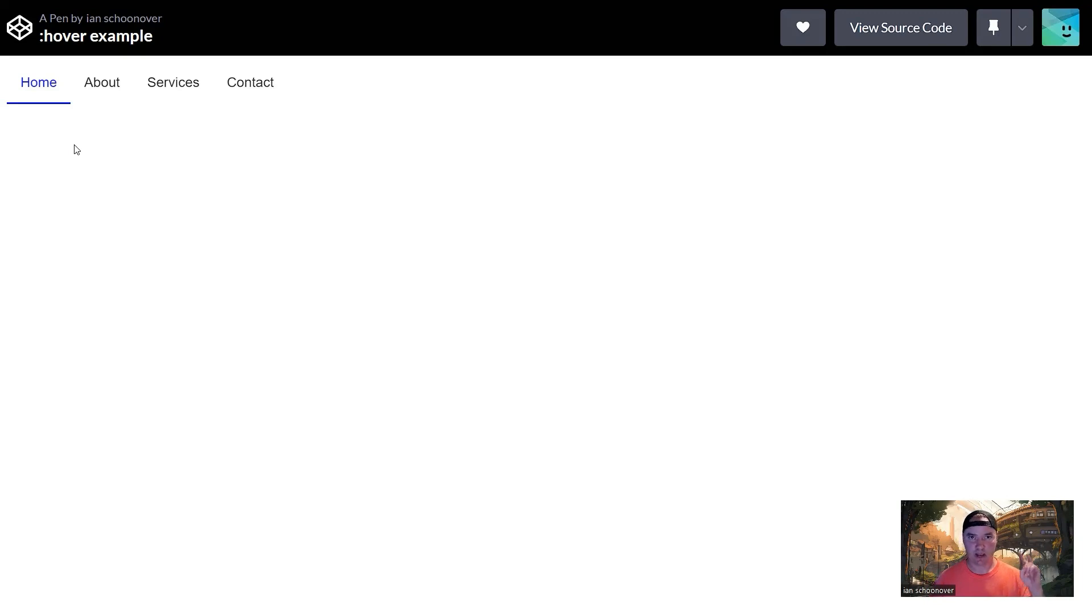
pyautogui.moveTo(99, 130)
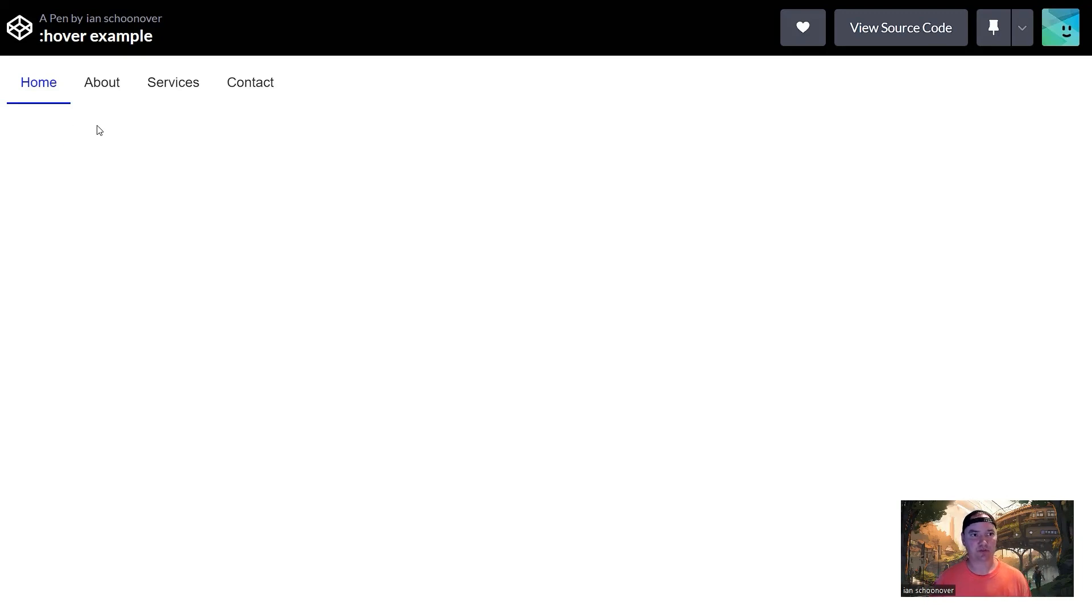
pyautogui.moveTo(128, 128)
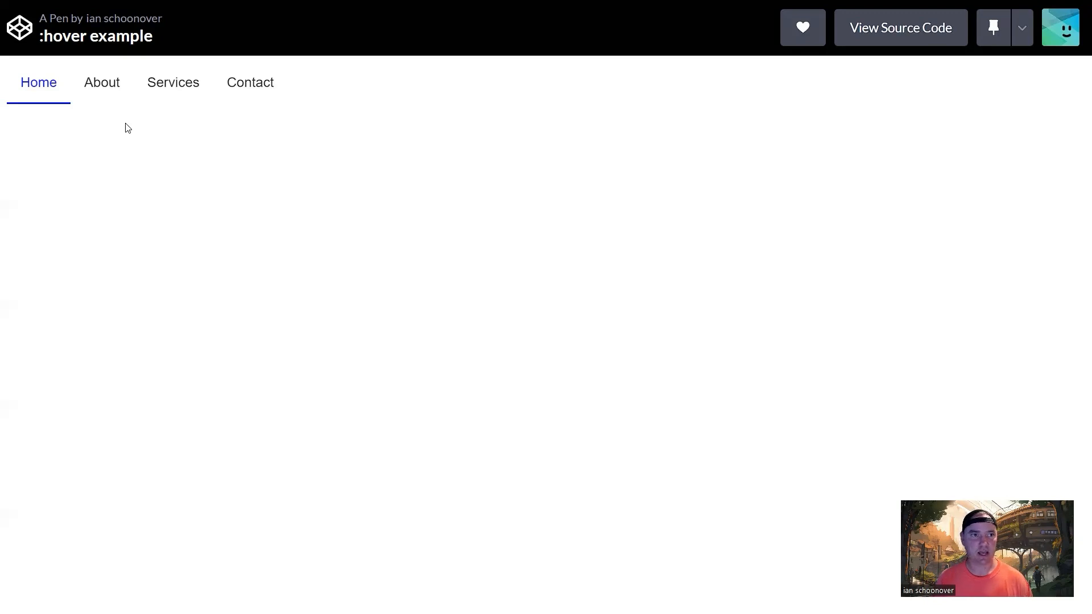
pyautogui.moveTo(101, 82)
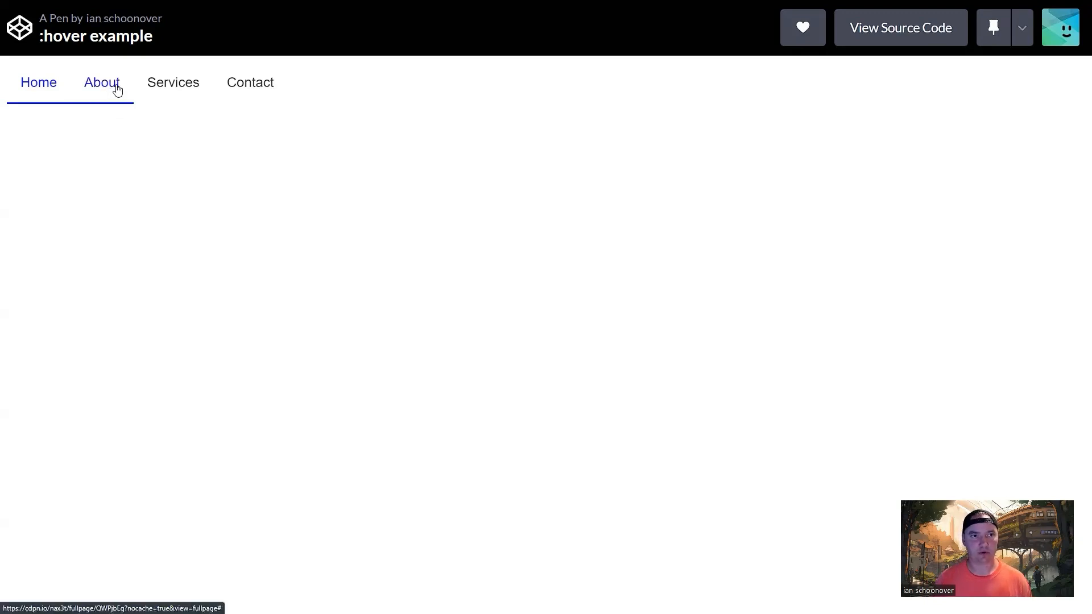
pyautogui.moveTo(249, 81)
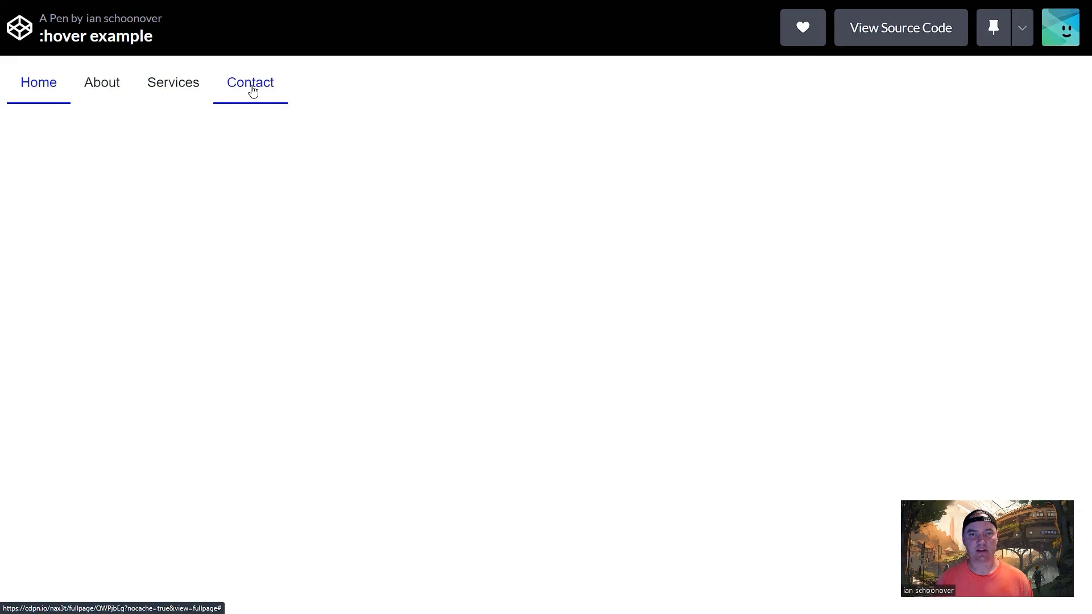
pyautogui.moveTo(235, 173)
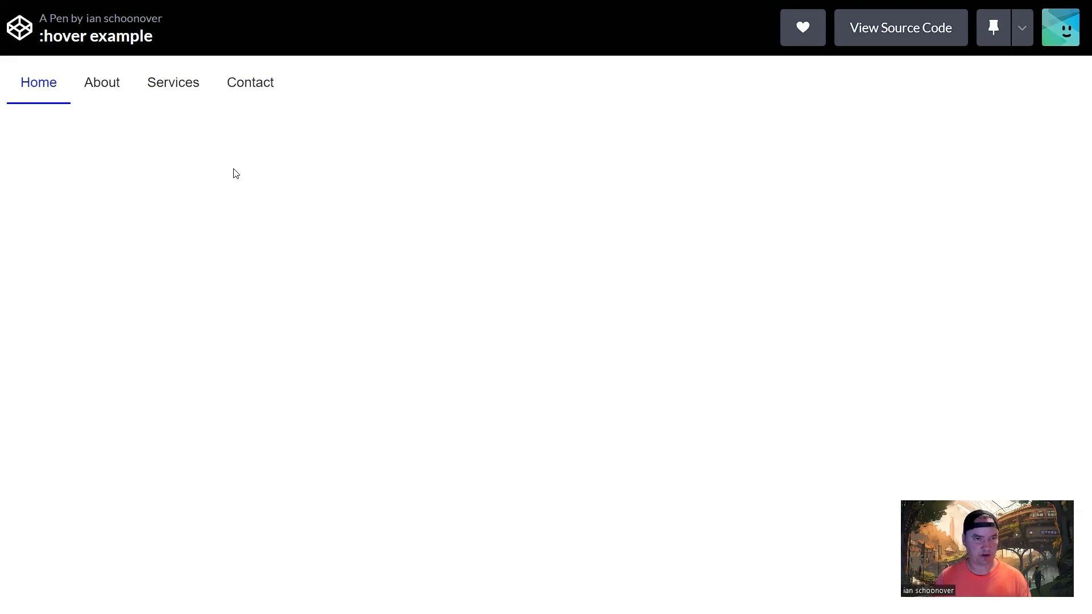
pyautogui.moveTo(176, 170)
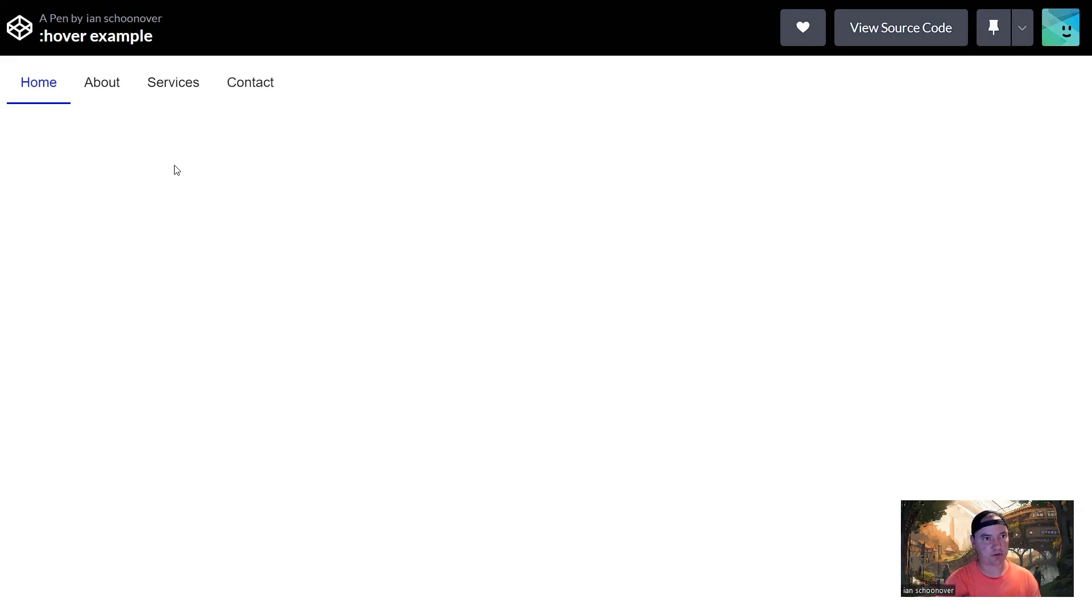
pyautogui.moveTo(102, 82)
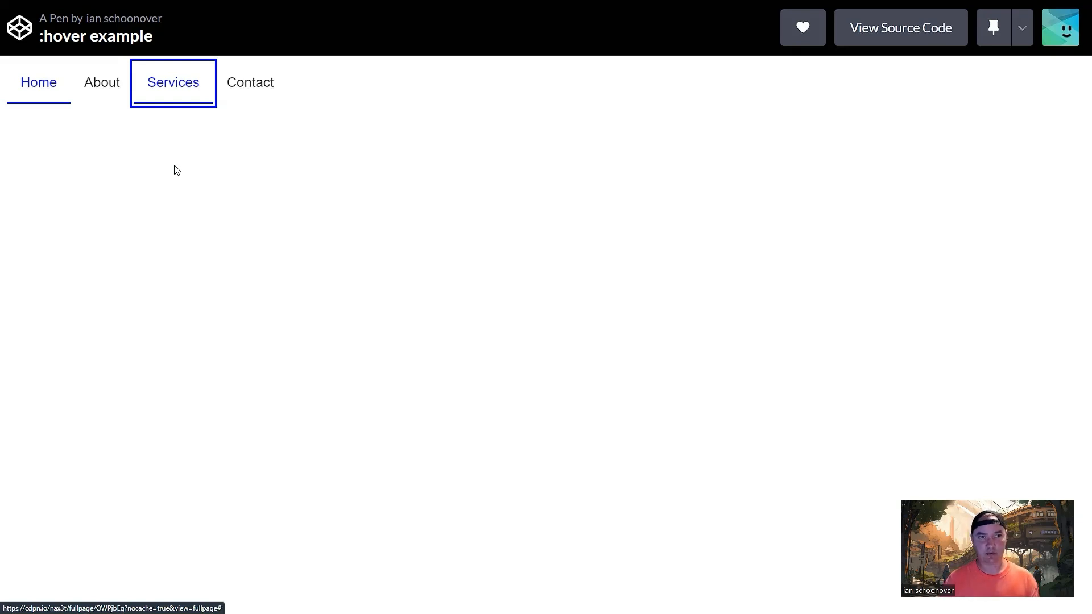
pyautogui.moveTo(818, 146)
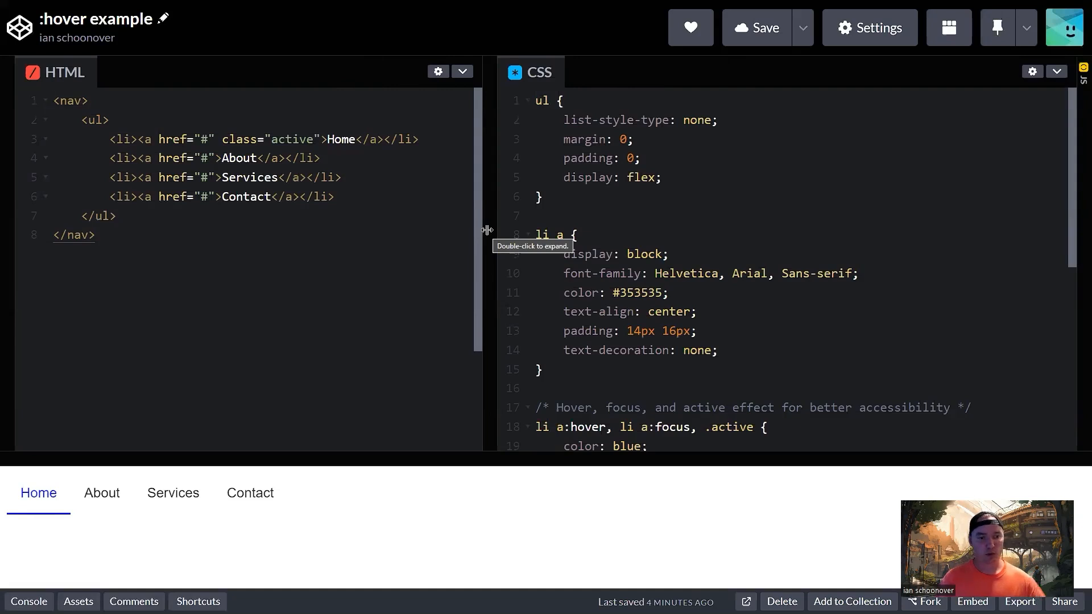
pyautogui.moveTo(221, 322)
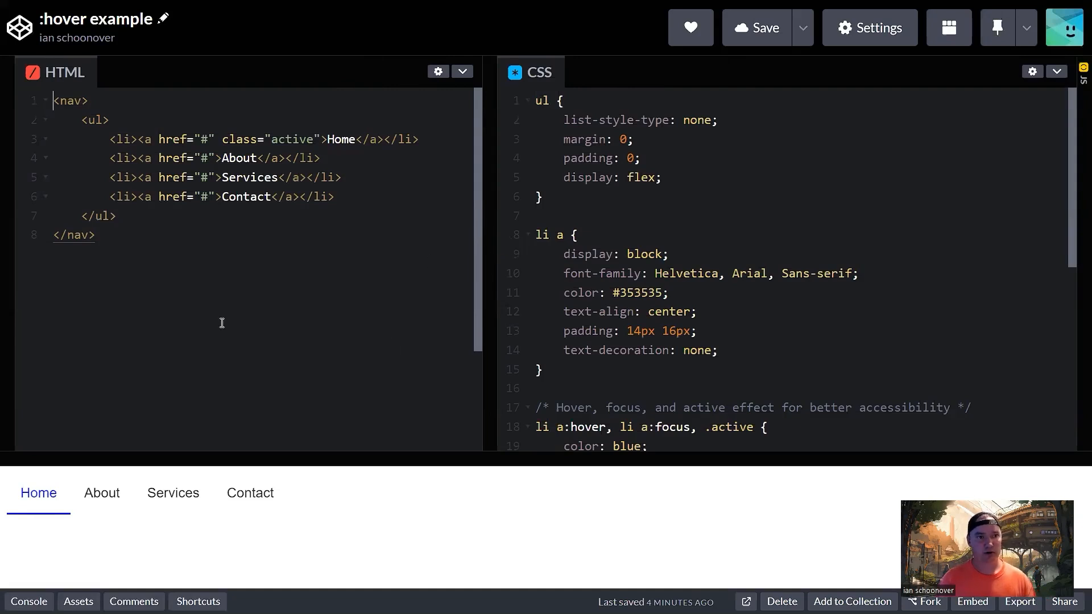
pyautogui.moveTo(101, 254)
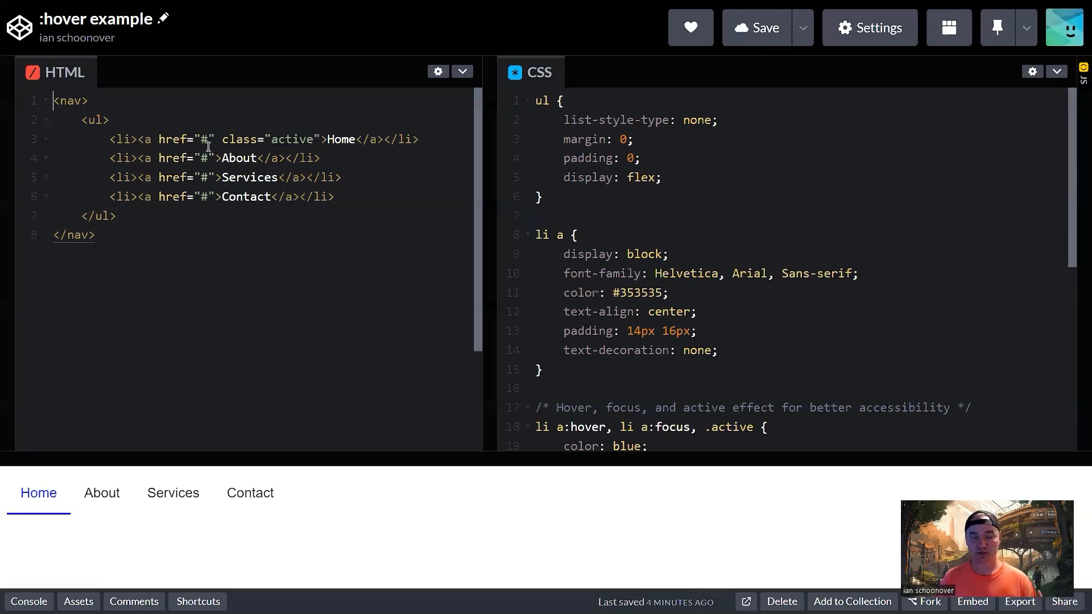
pyautogui.moveTo(249, 493)
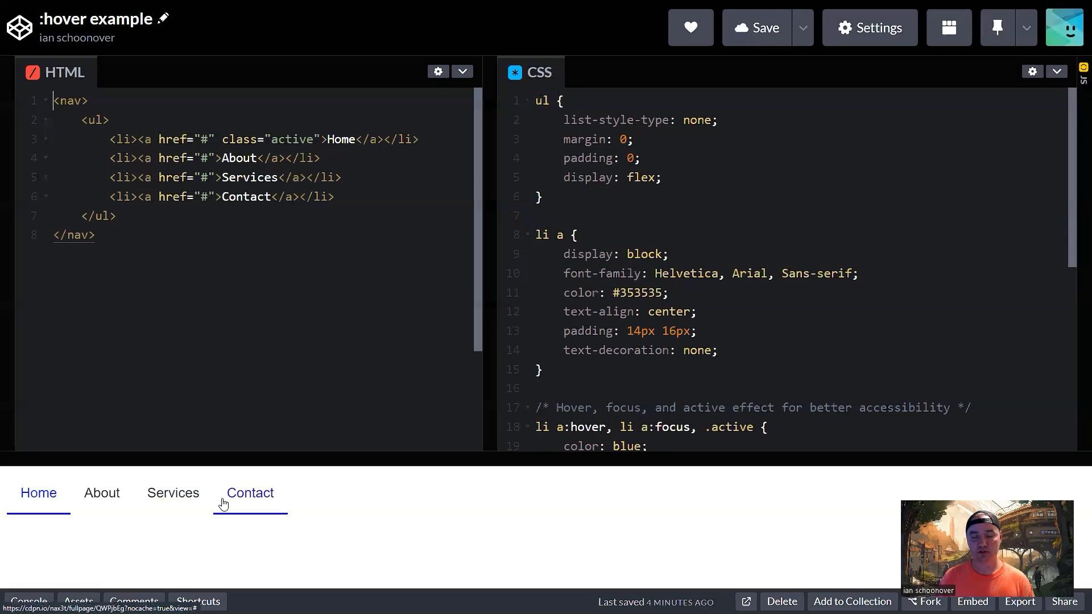
pyautogui.moveTo(244, 174)
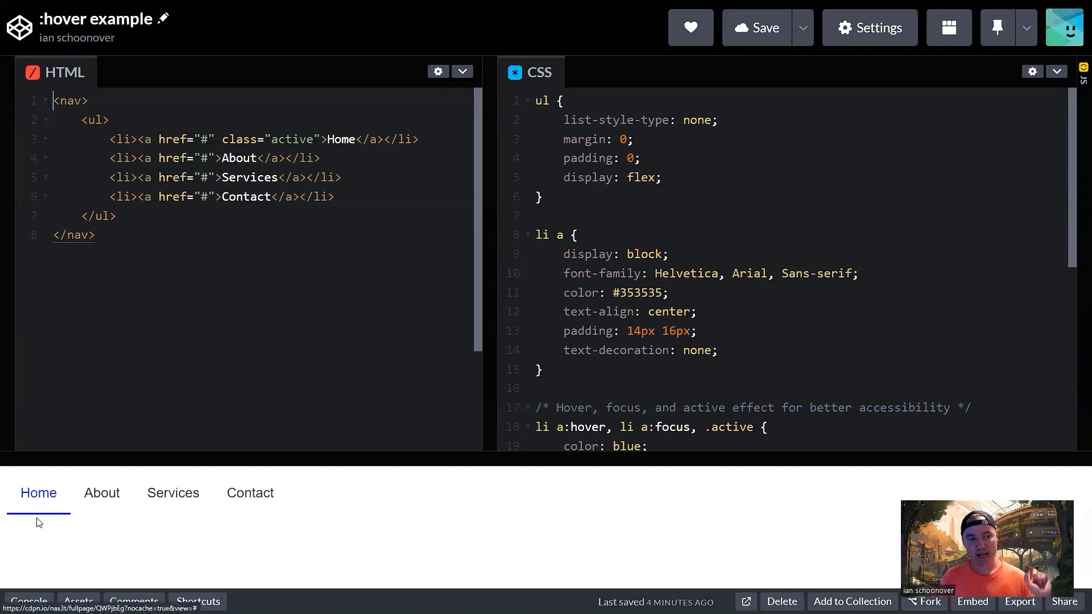
pyautogui.moveTo(82, 537)
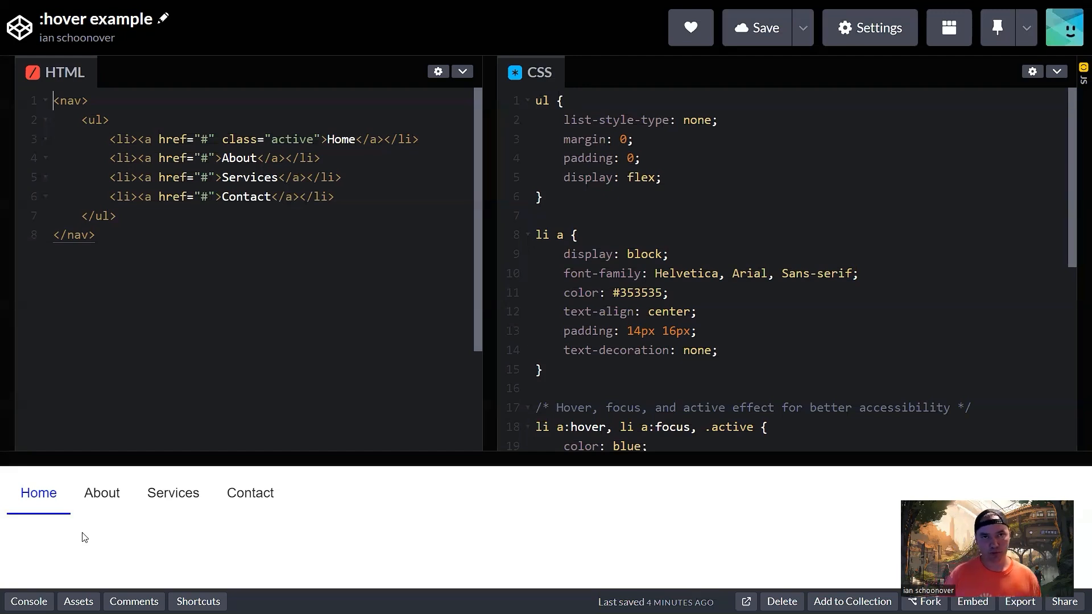
pyautogui.moveTo(449, 194)
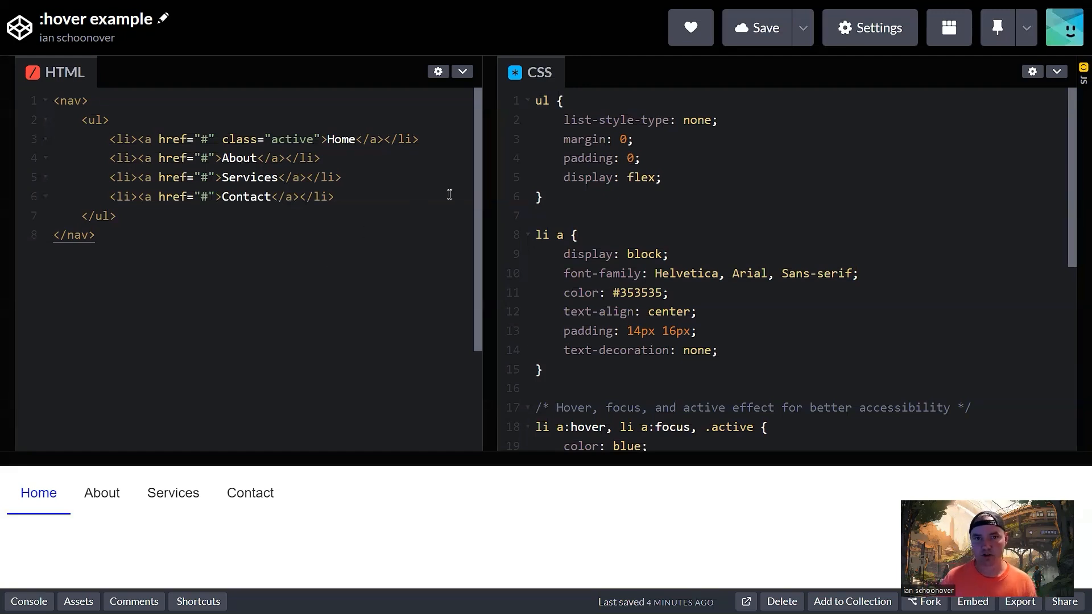
pyautogui.moveTo(609, 198)
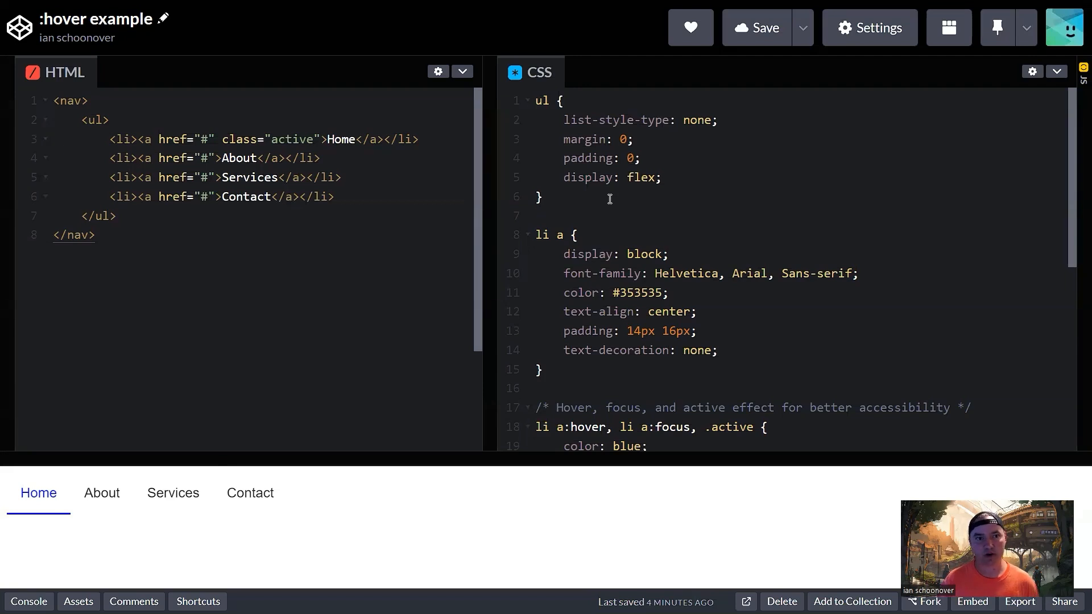
pyautogui.moveTo(570, 177)
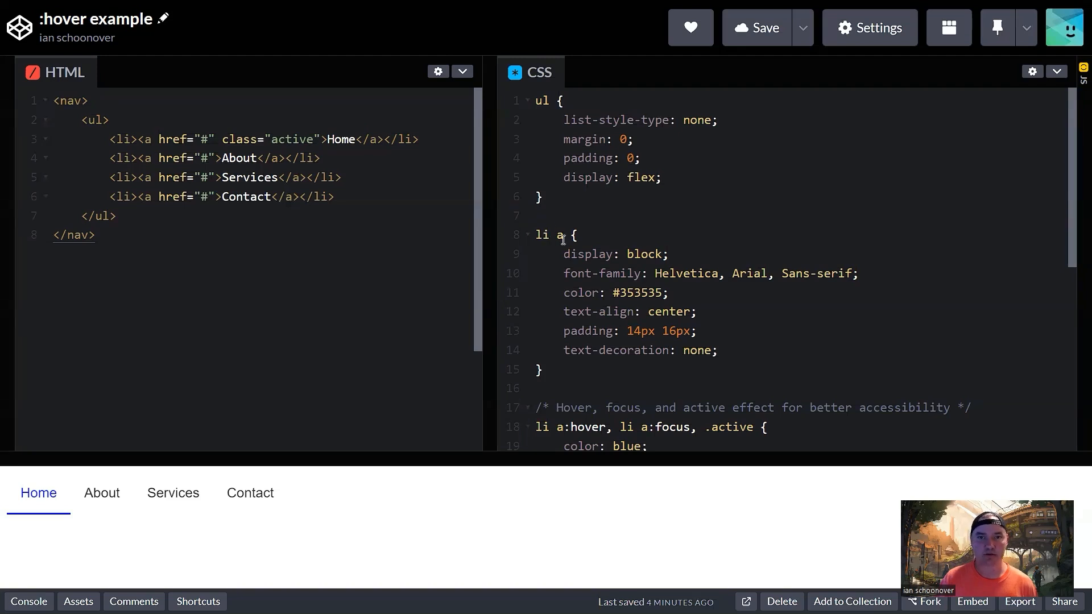
pyautogui.scroll(-3)
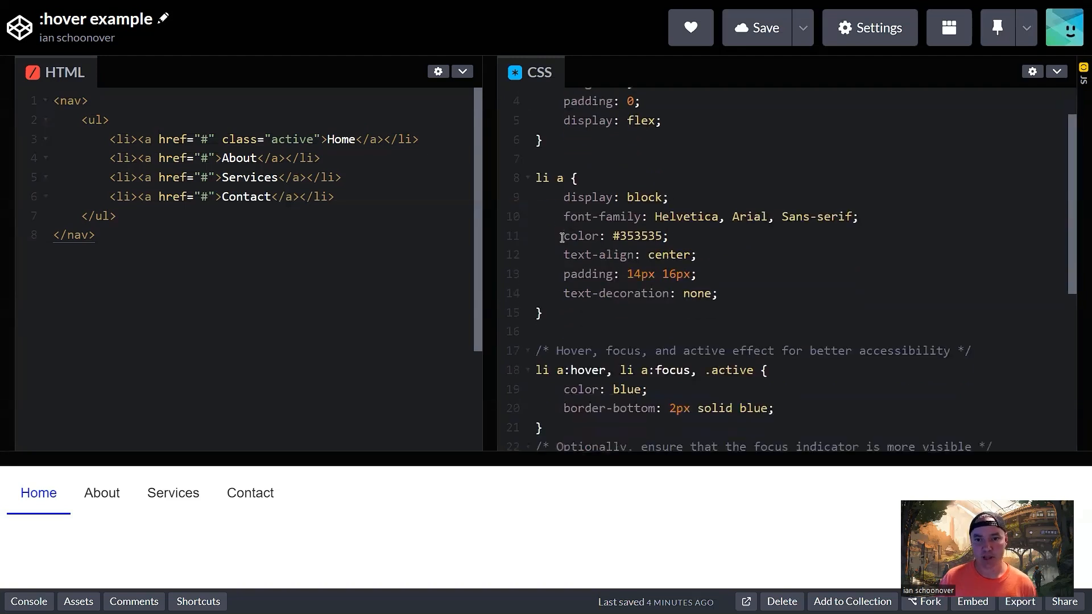
pyautogui.scroll(-3)
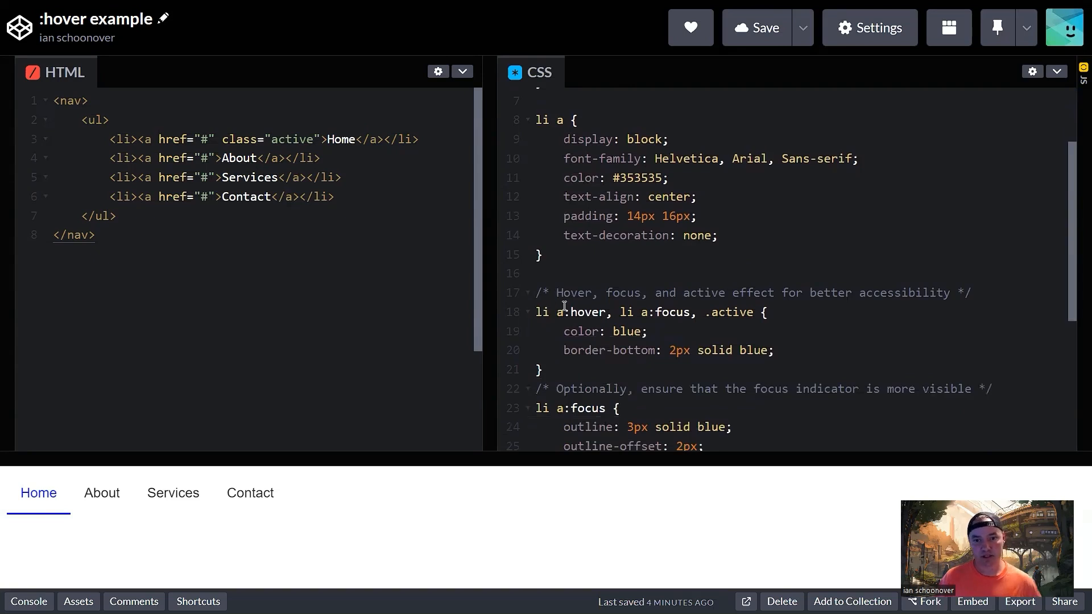
pyautogui.moveTo(577, 317)
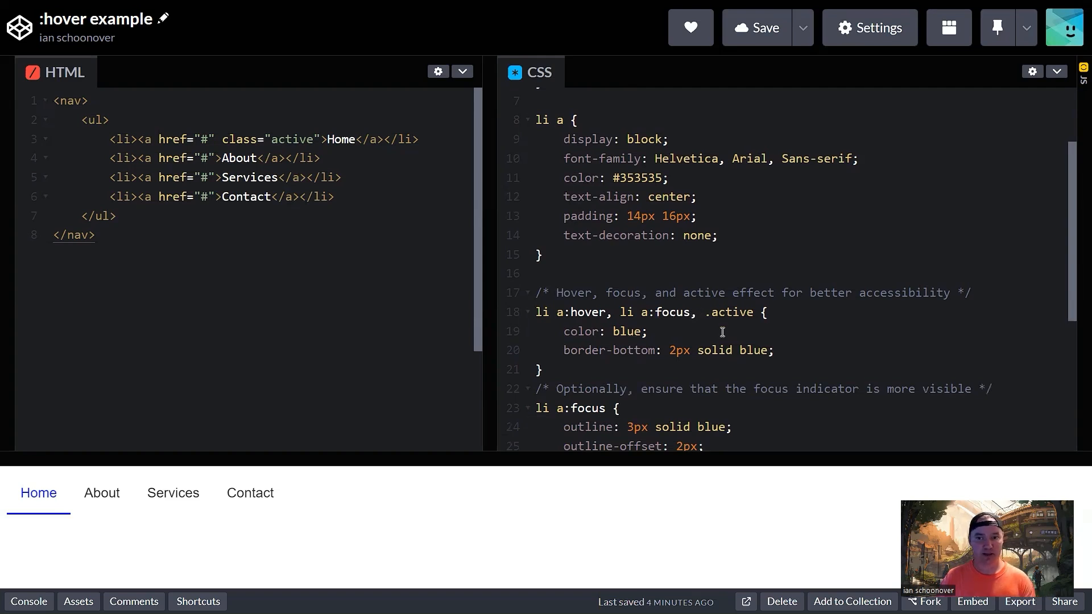
pyautogui.moveTo(717, 338)
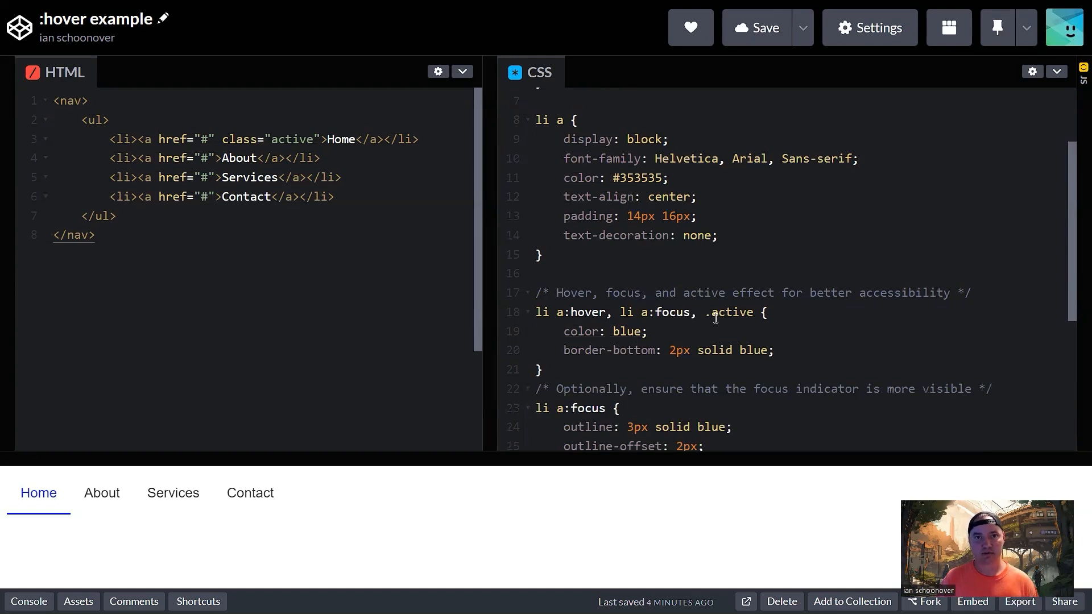
pyautogui.scroll(-3)
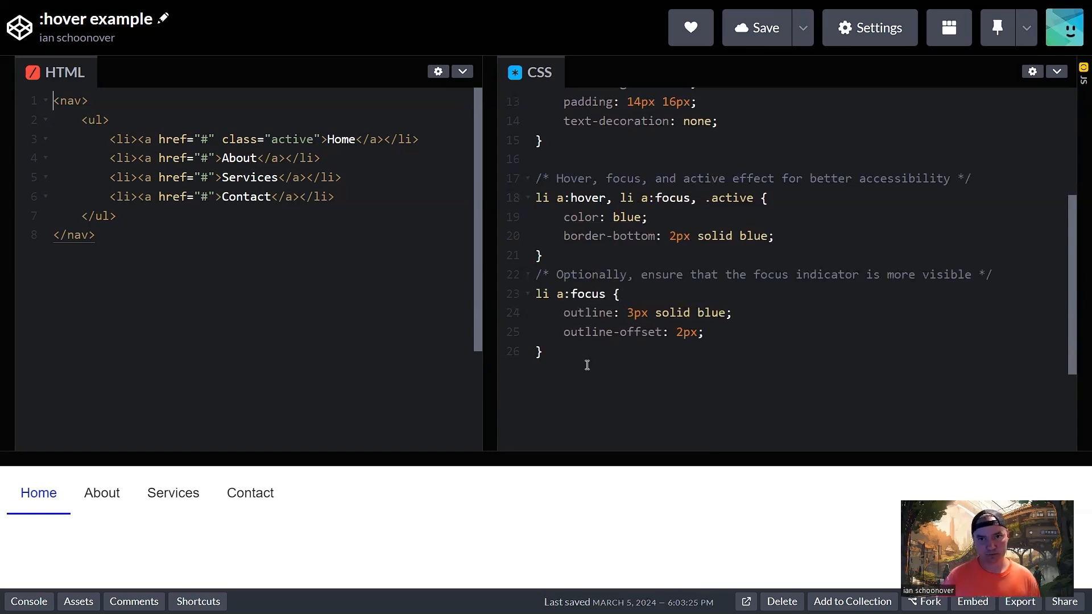
pyautogui.scroll(3)
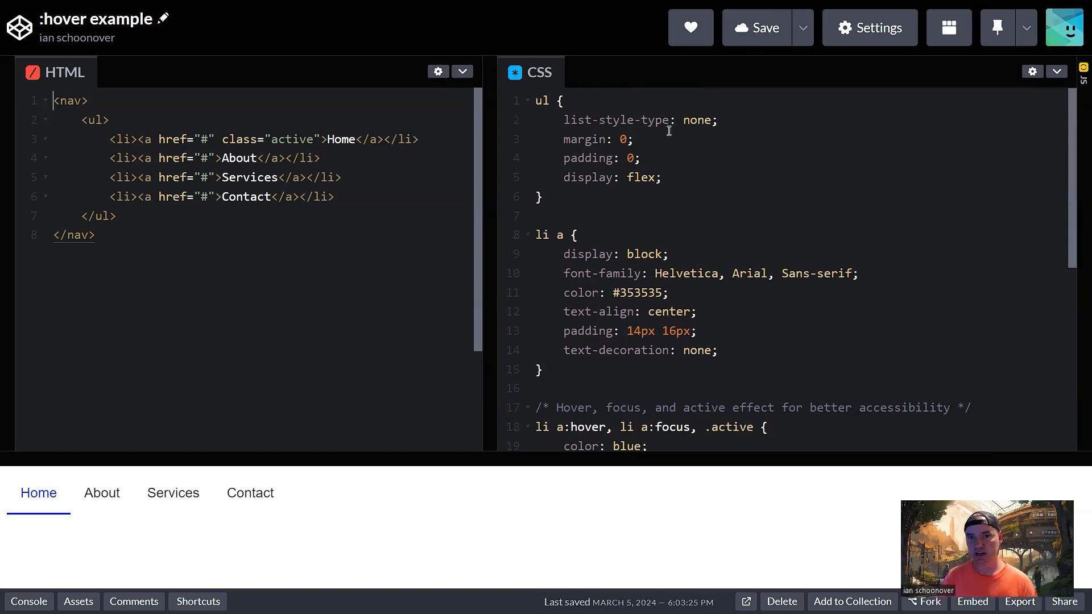
pyautogui.moveTo(703, 144)
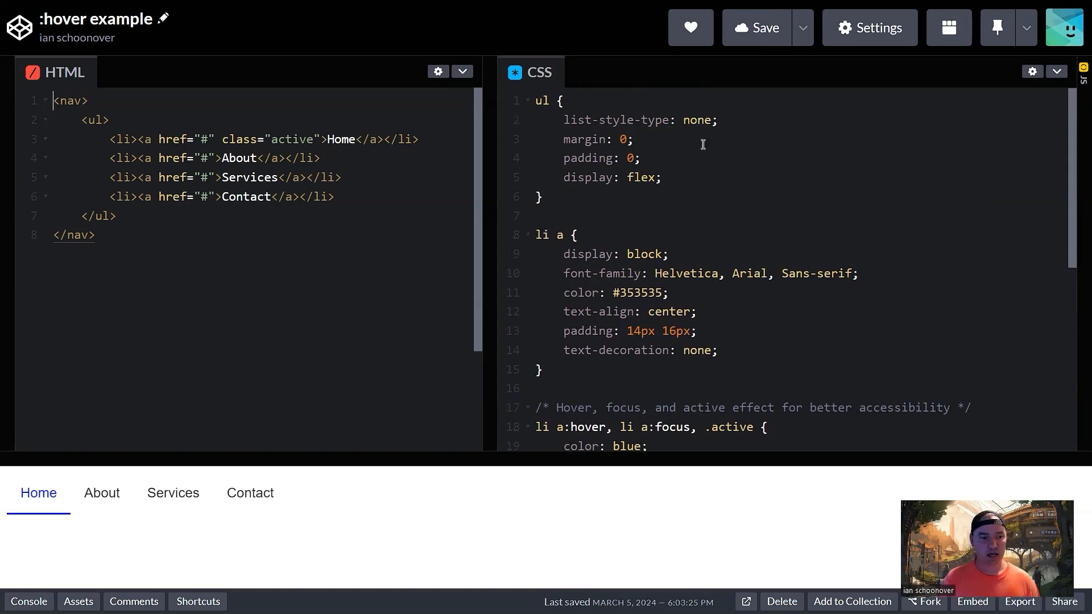
pyautogui.moveTo(411, 261)
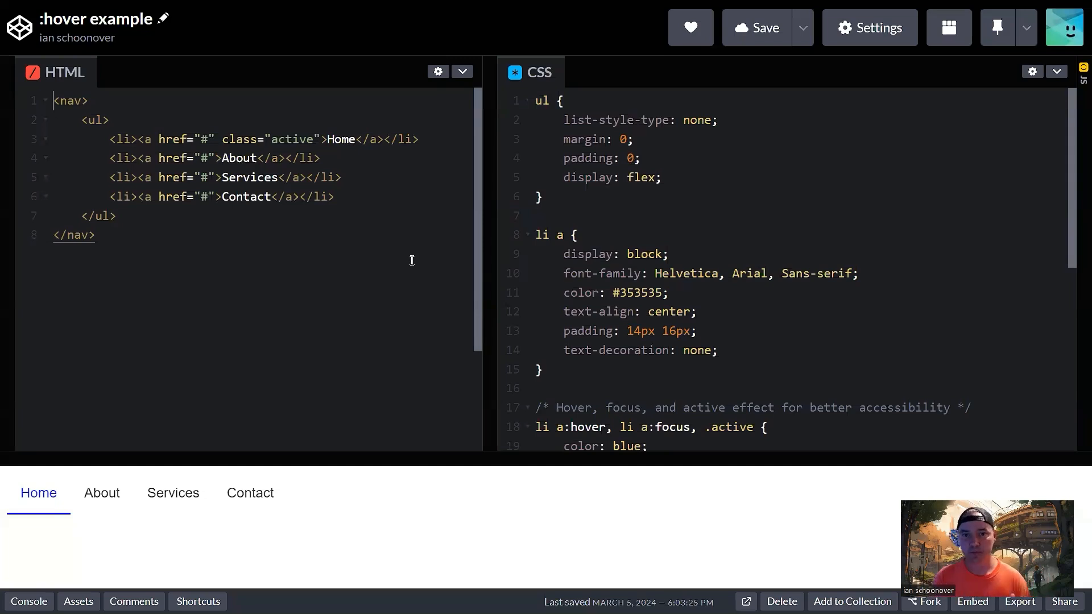
pyautogui.moveTo(484, 176)
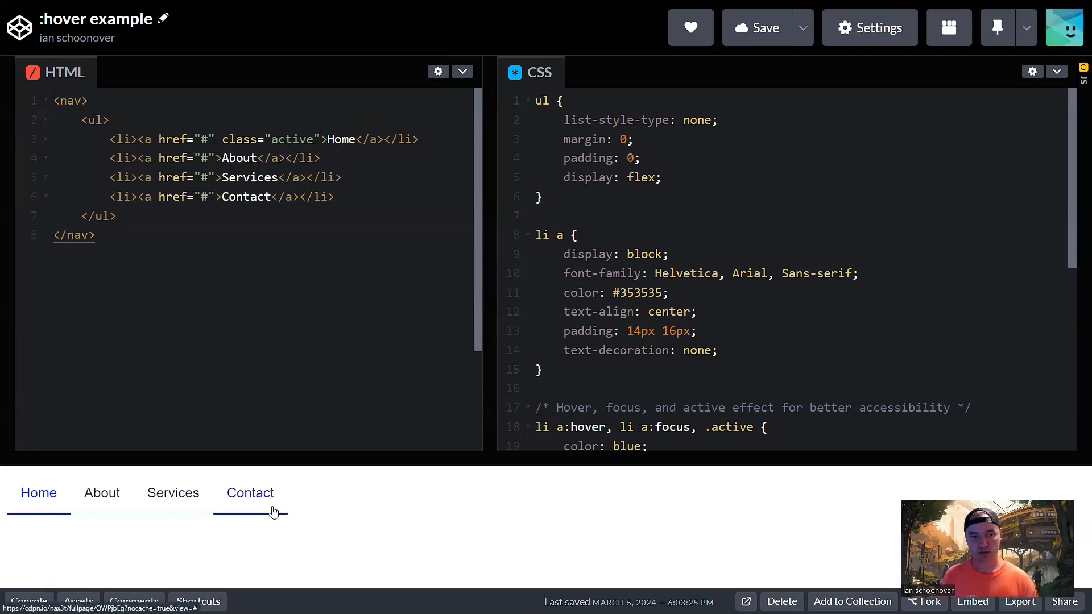
pyautogui.moveTo(415, 549)
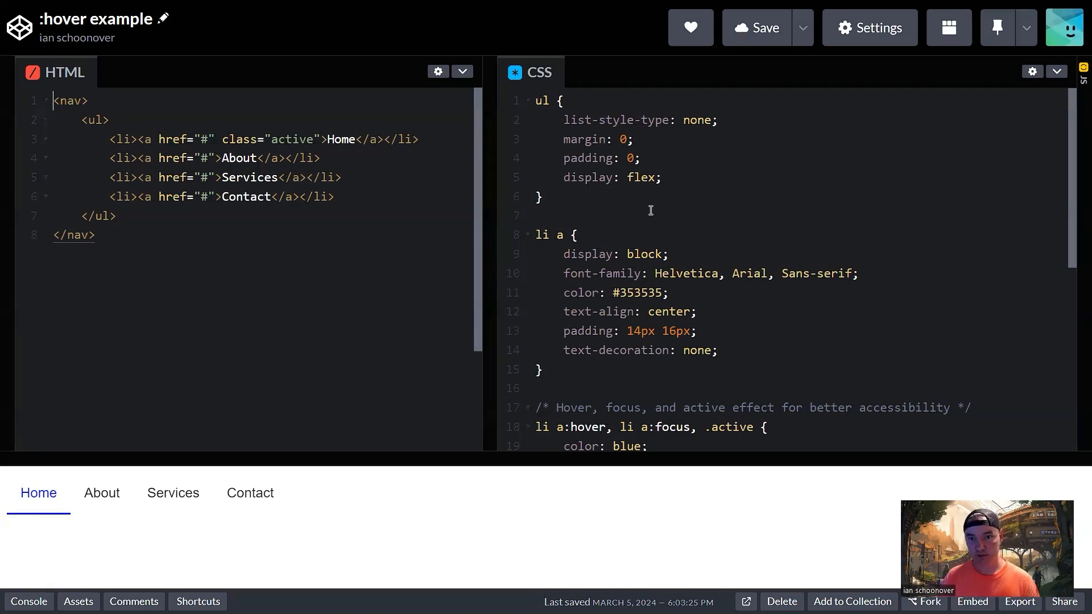
pyautogui.moveTo(599, 189)
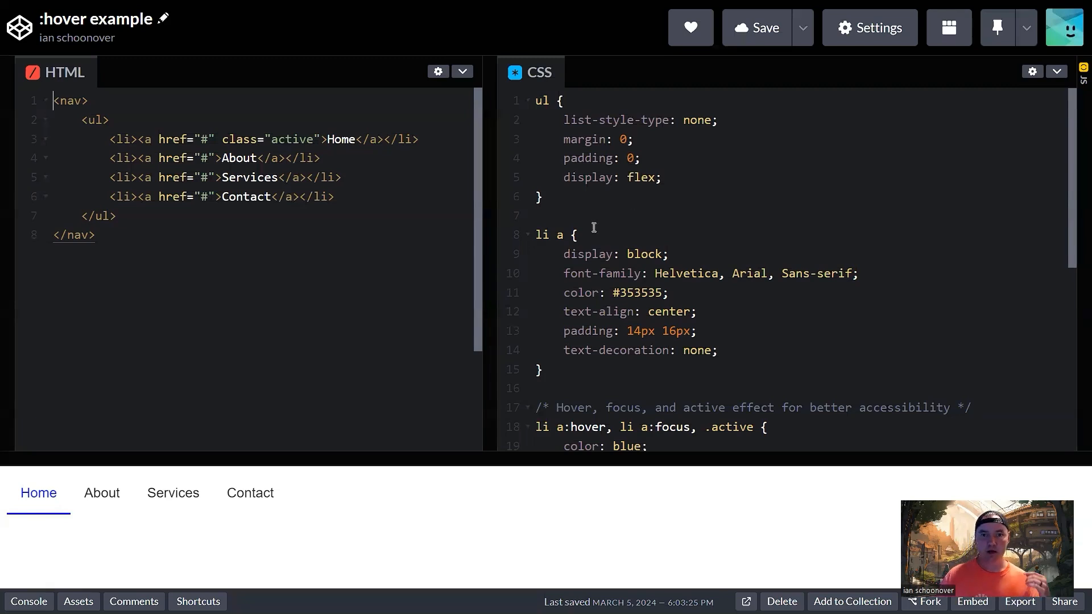
pyautogui.moveTo(567, 245)
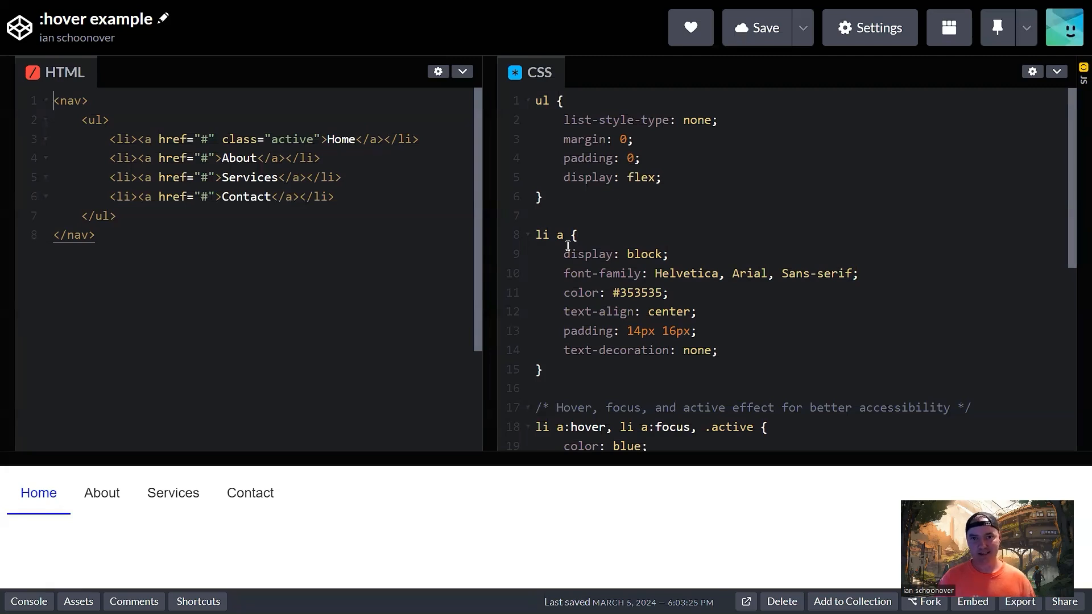
pyautogui.moveTo(336, 197)
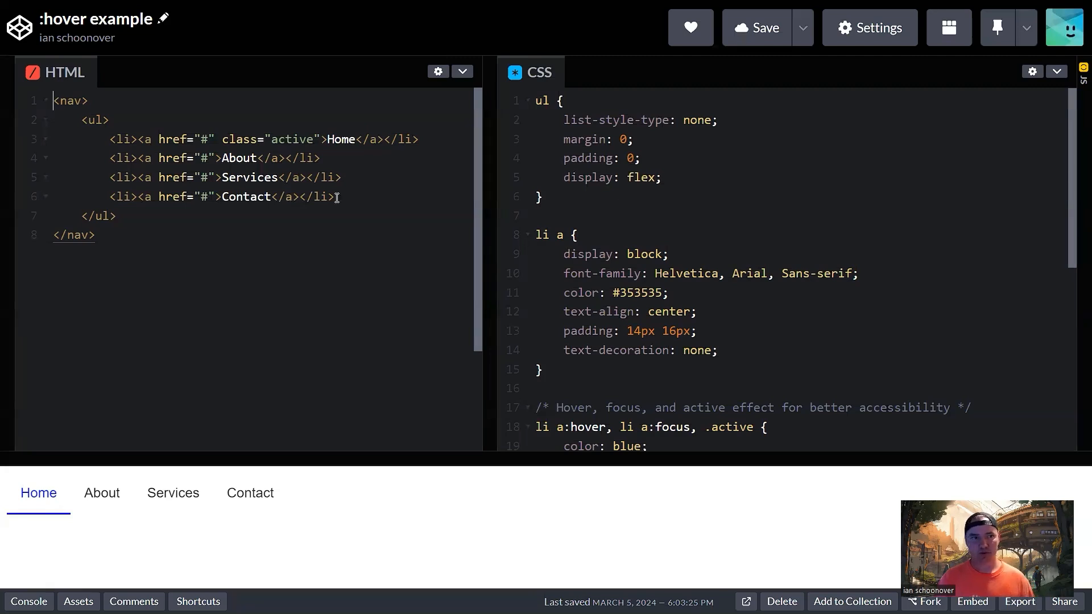
pyautogui.moveTo(87, 119)
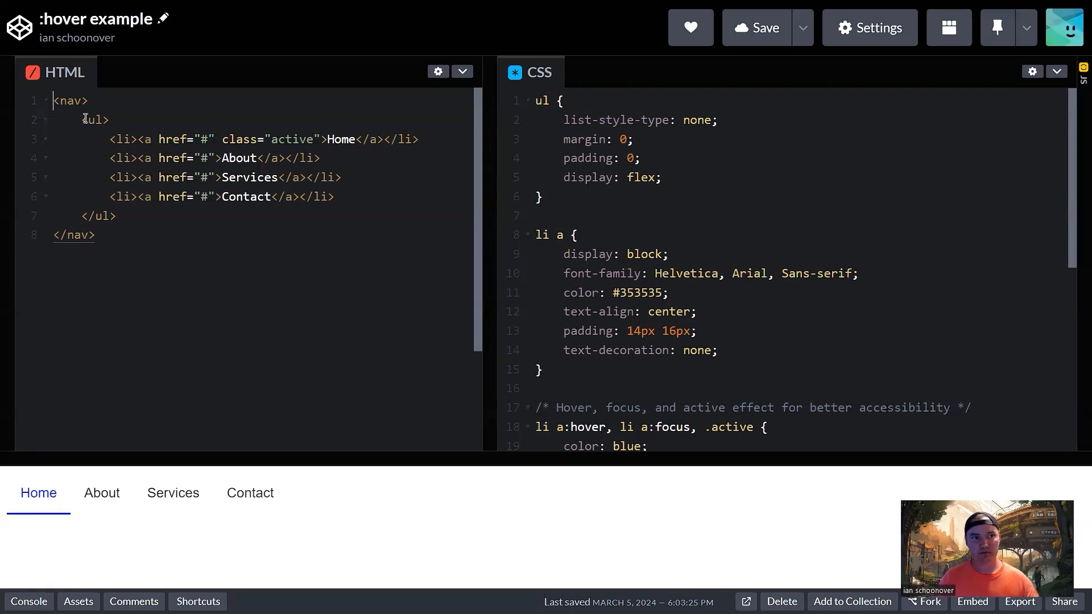
pyautogui.moveTo(565, 277)
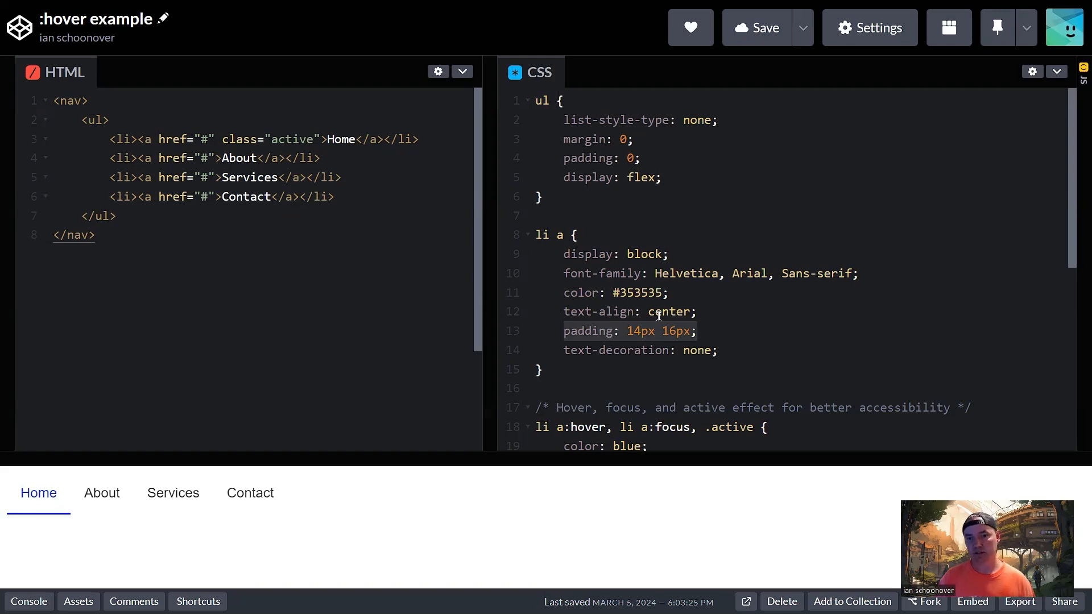
pyautogui.moveTo(630, 328)
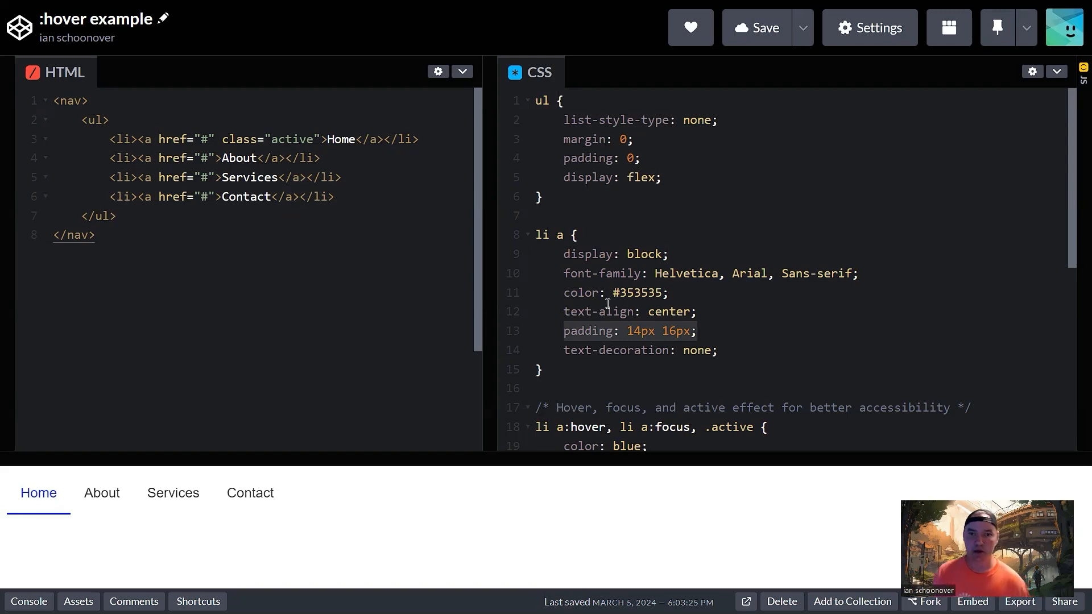
pyautogui.moveTo(354, 369)
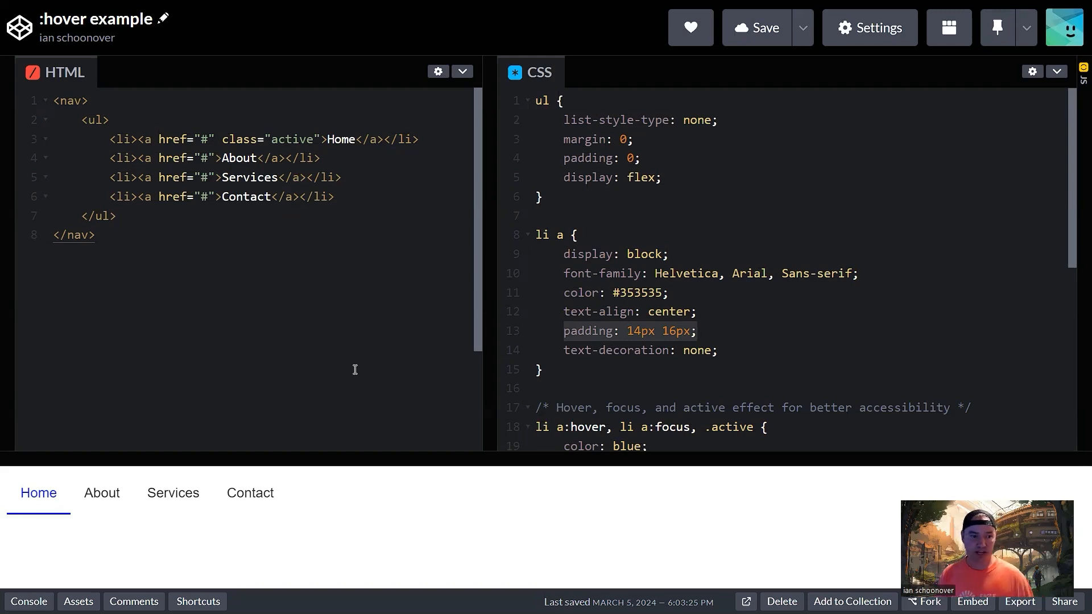
pyautogui.moveTo(398, 477)
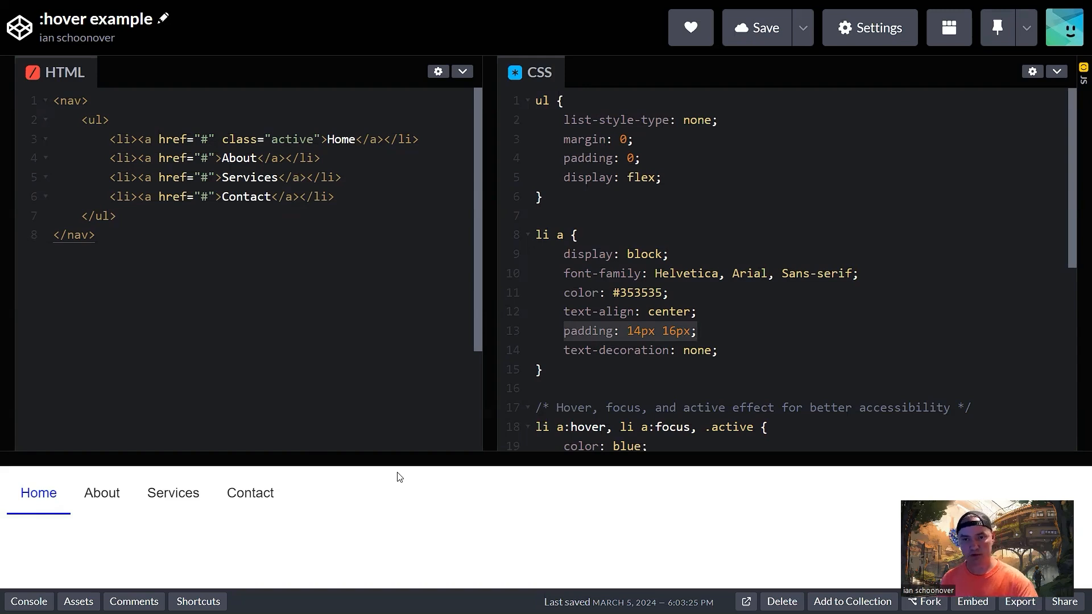
pyautogui.moveTo(838, 284)
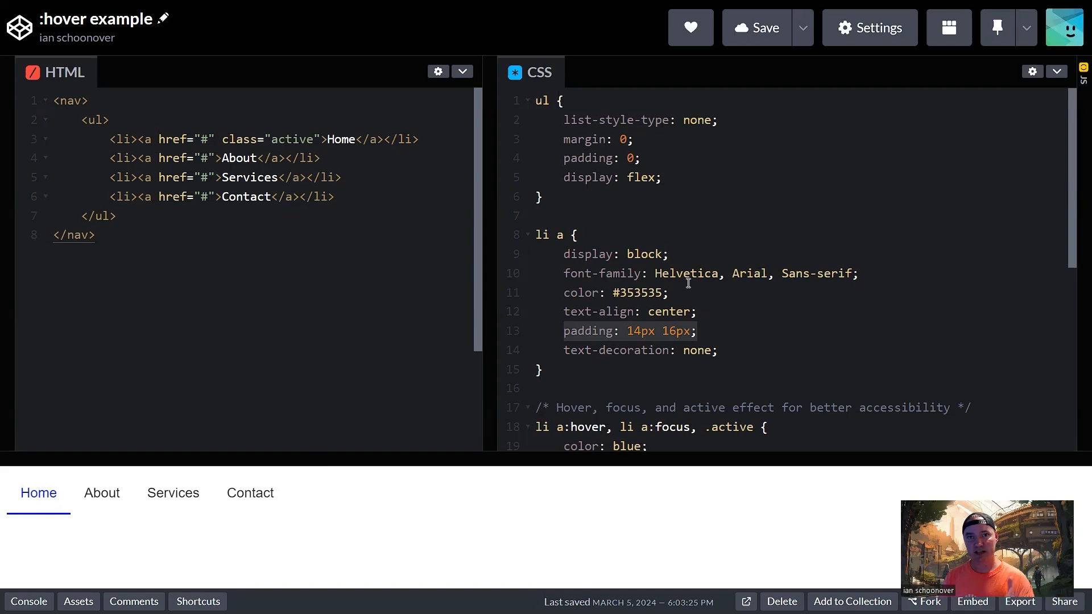
pyautogui.moveTo(754, 281)
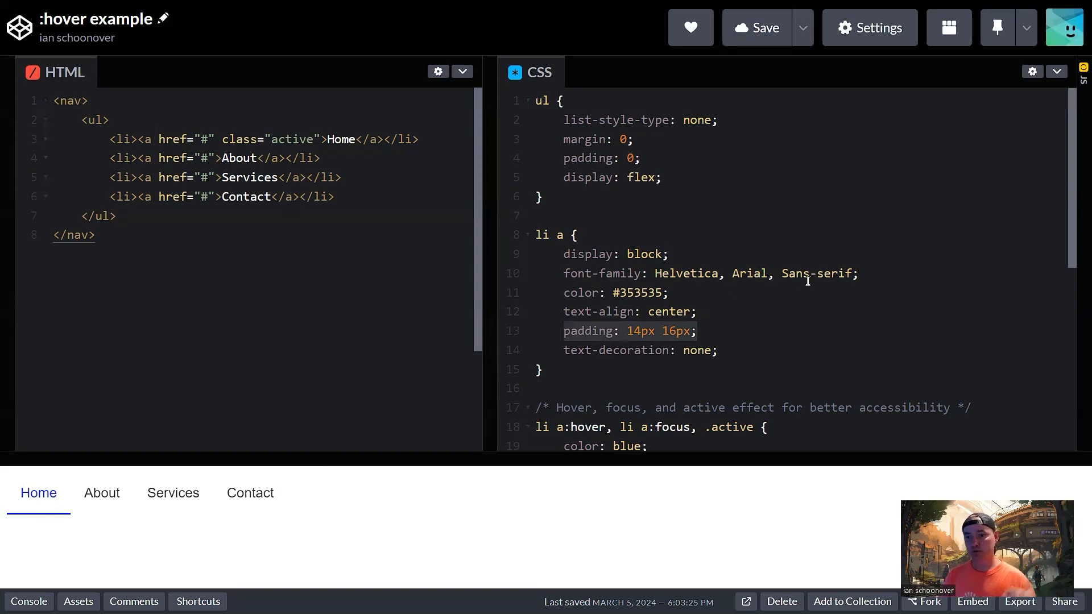
pyautogui.moveTo(828, 282)
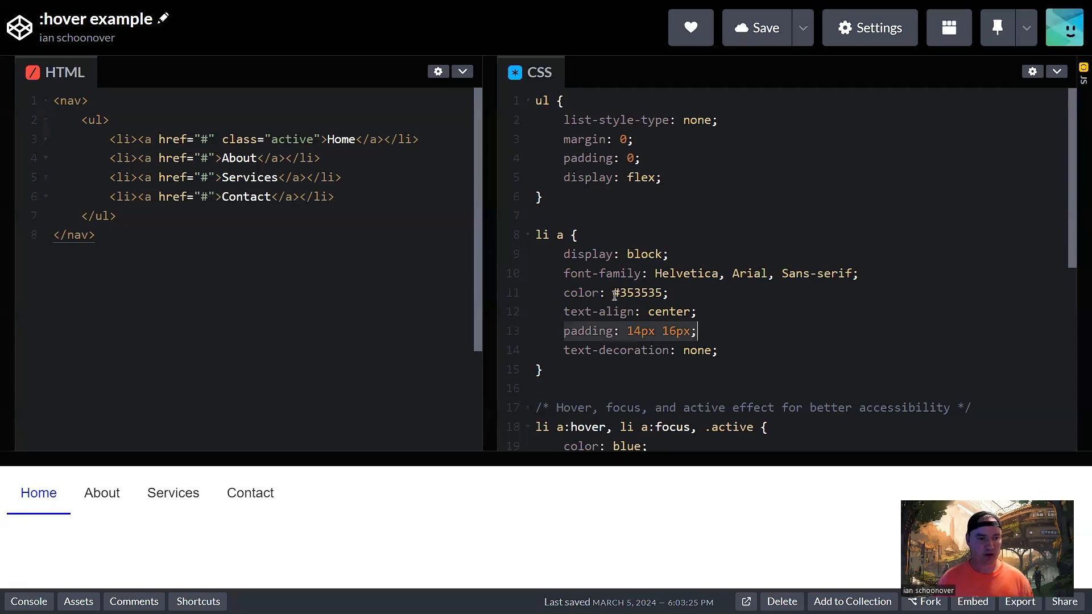
pyautogui.moveTo(248, 522)
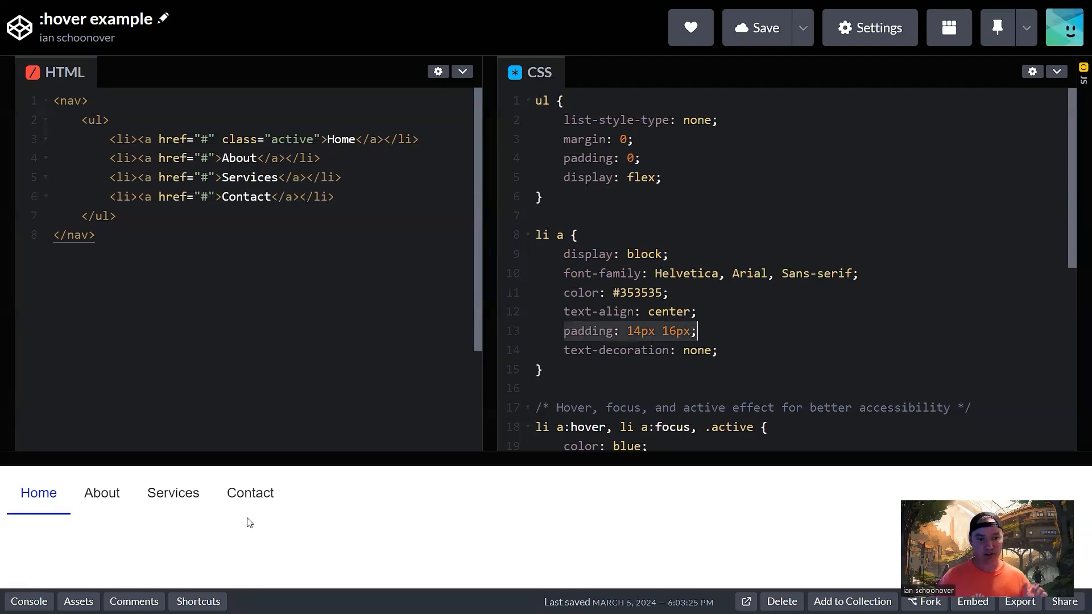
pyautogui.moveTo(212, 544)
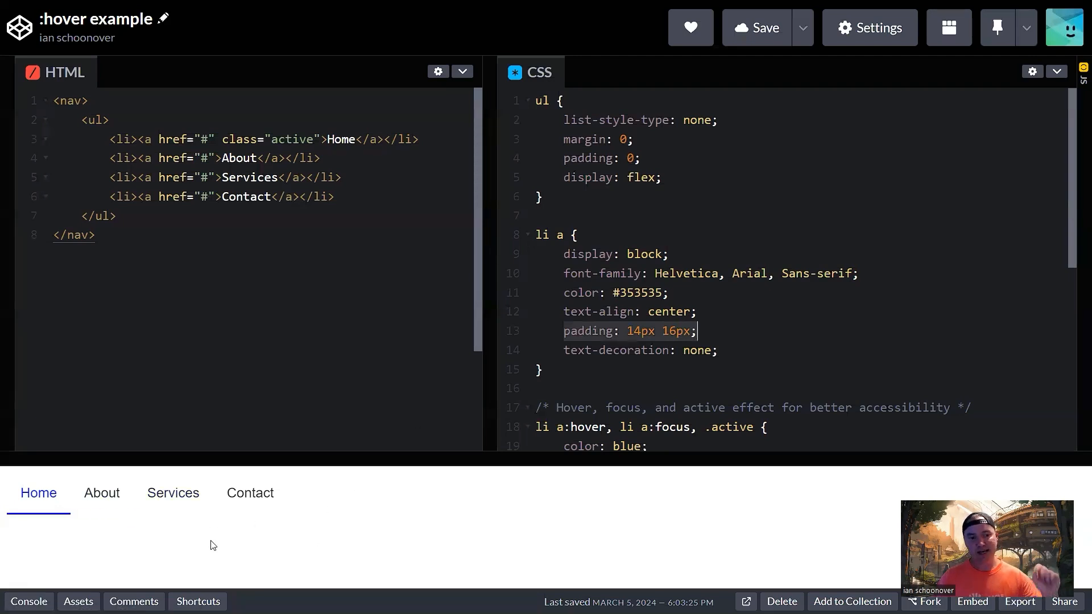
pyautogui.moveTo(328, 543)
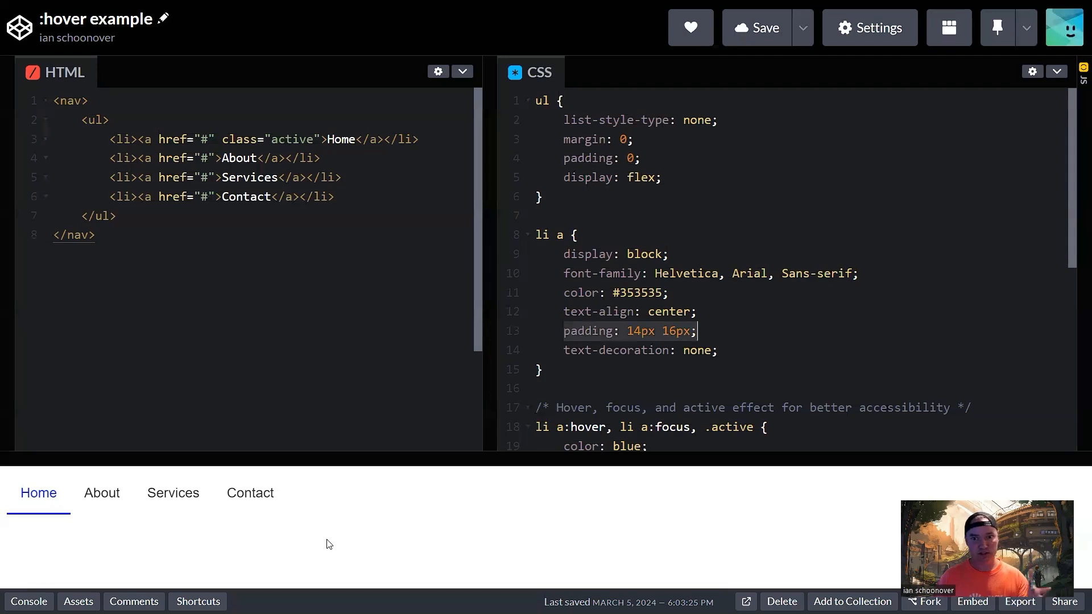
pyautogui.moveTo(620, 363)
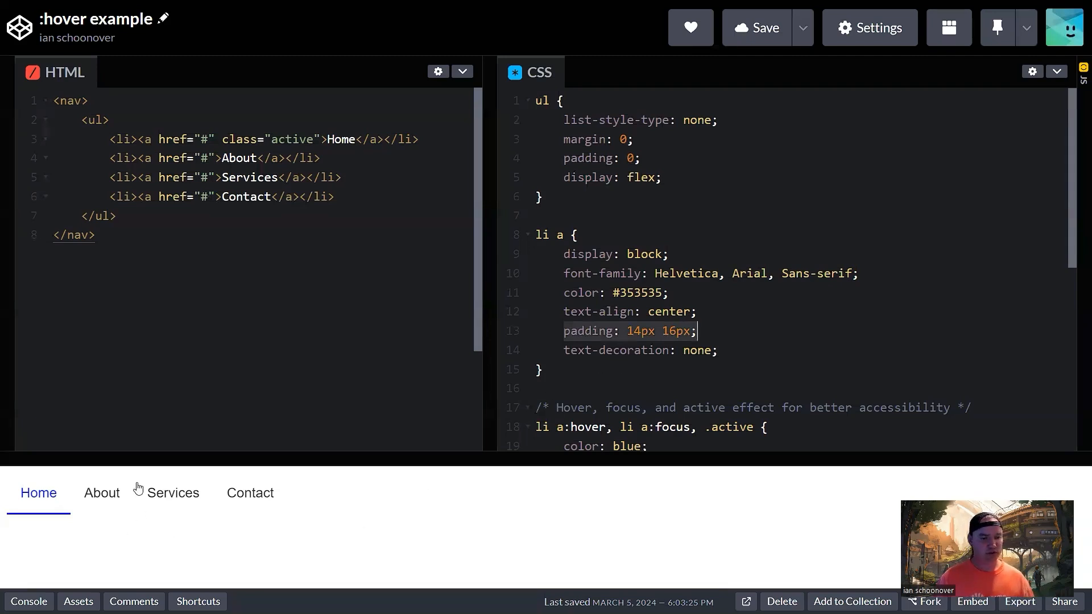
pyautogui.moveTo(167, 555)
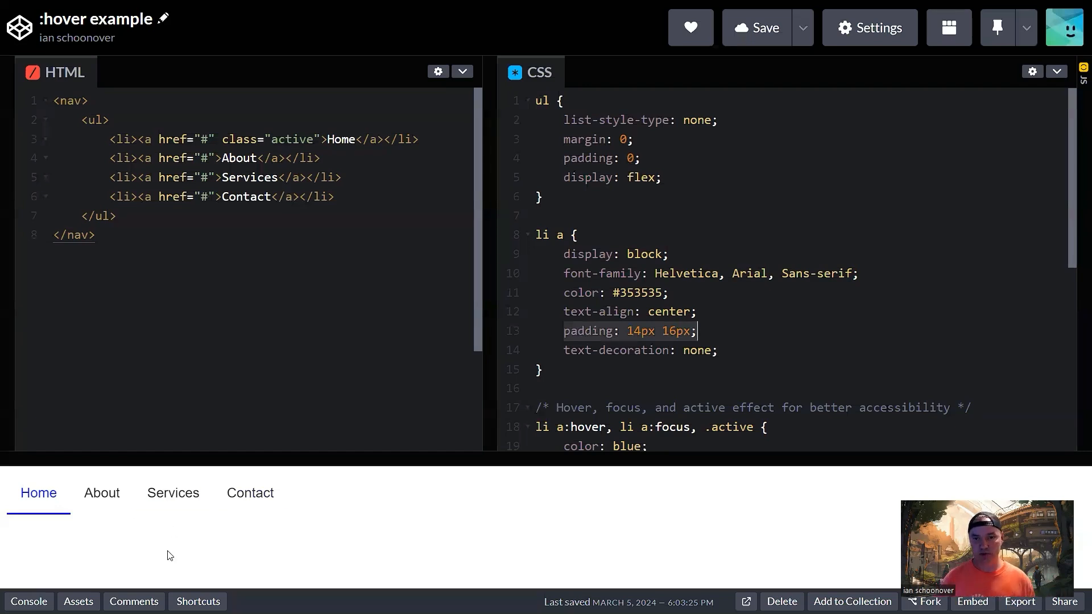
pyautogui.moveTo(676, 354)
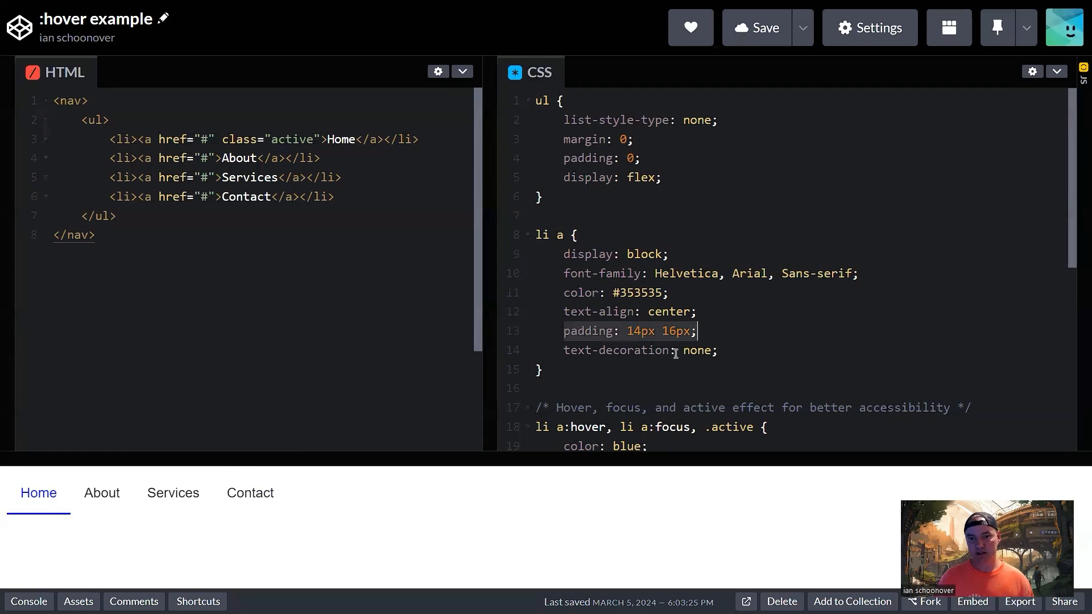
pyautogui.moveTo(654, 378)
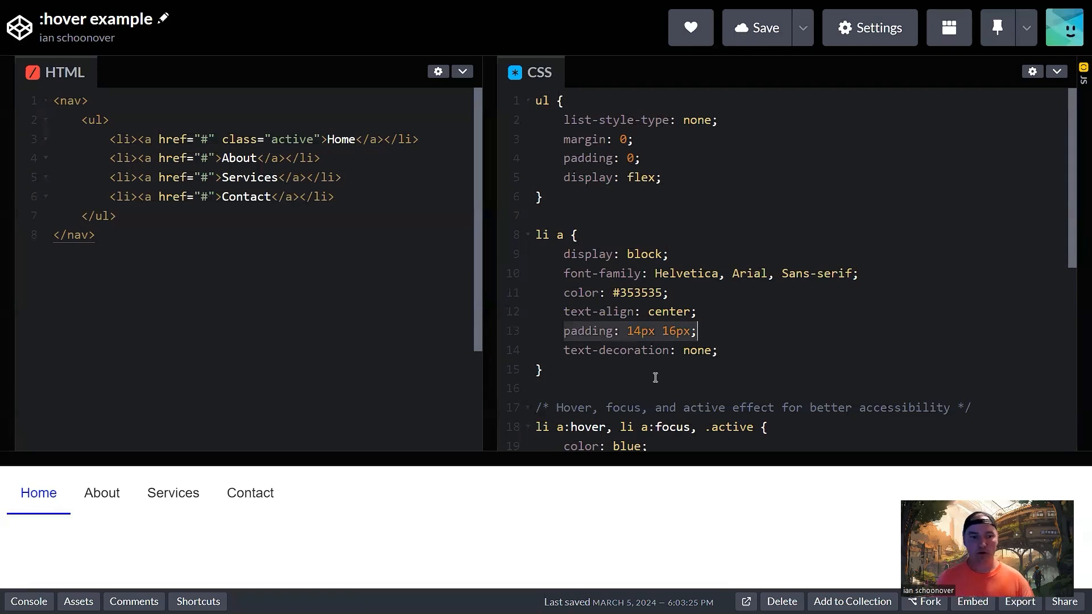
pyautogui.moveTo(211, 537)
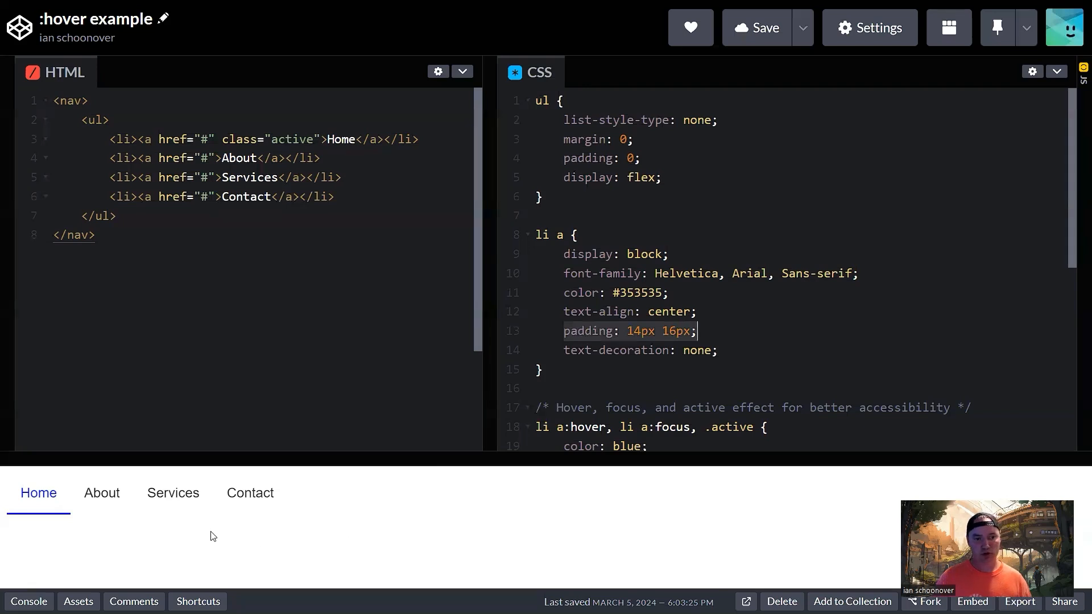
pyautogui.moveTo(129, 531)
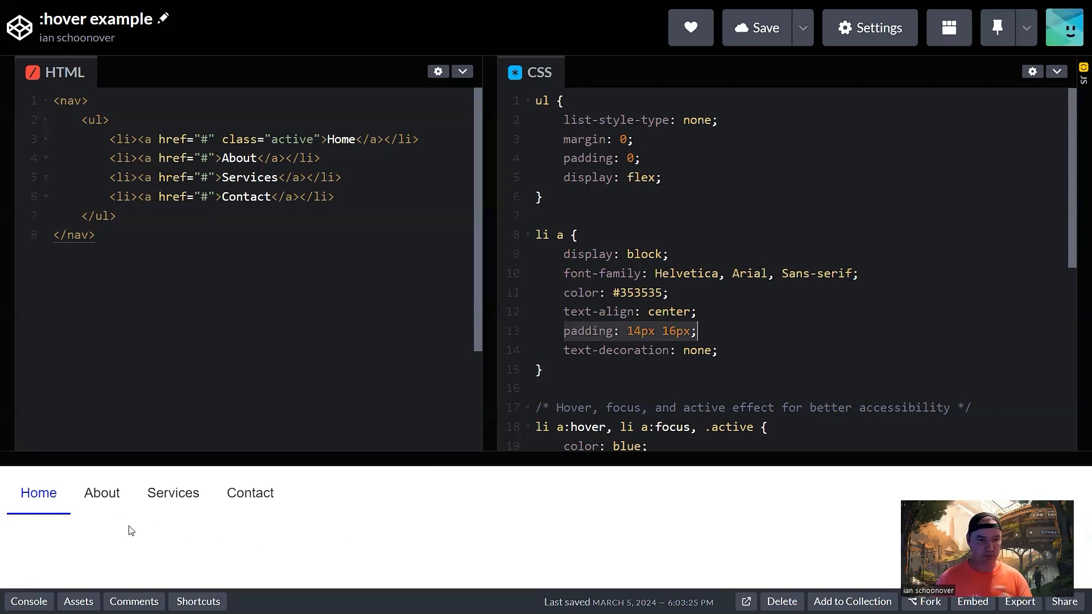
pyautogui.moveTo(68, 527)
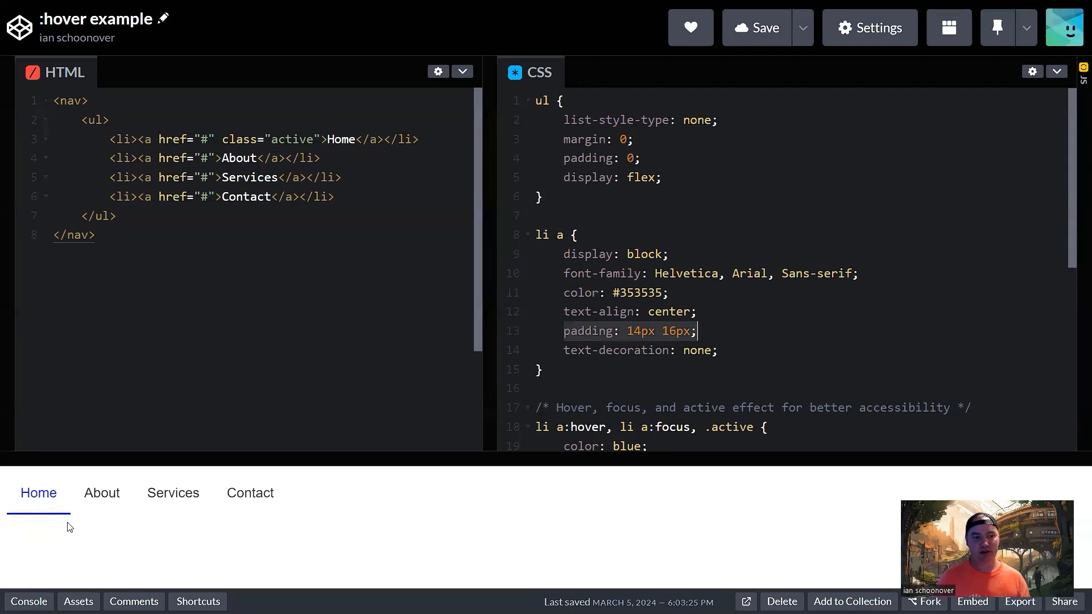
pyautogui.moveTo(41, 530)
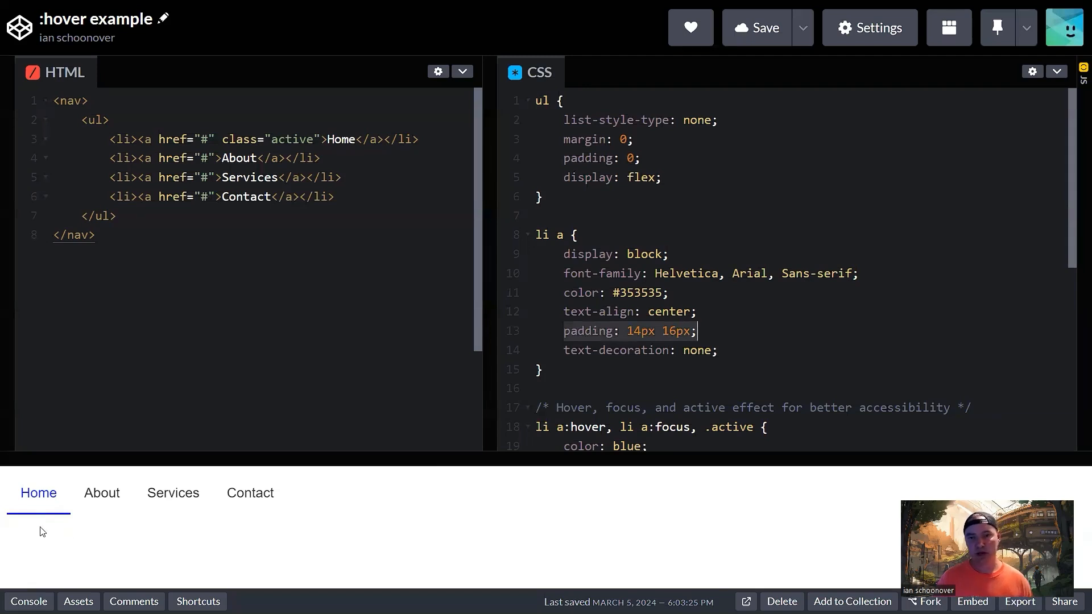
pyautogui.moveTo(88, 522)
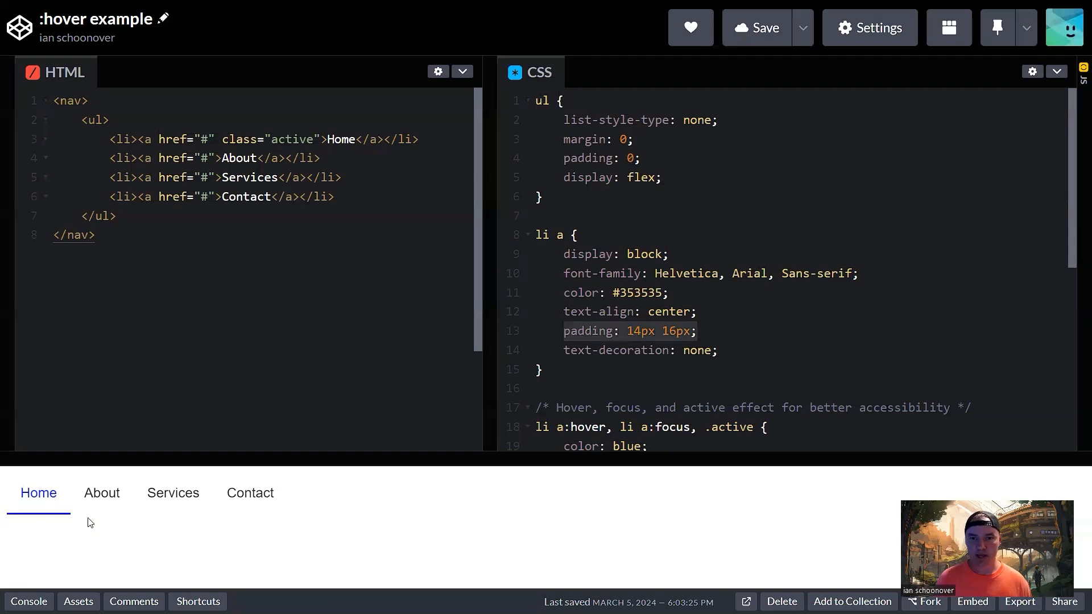
pyautogui.moveTo(607, 371)
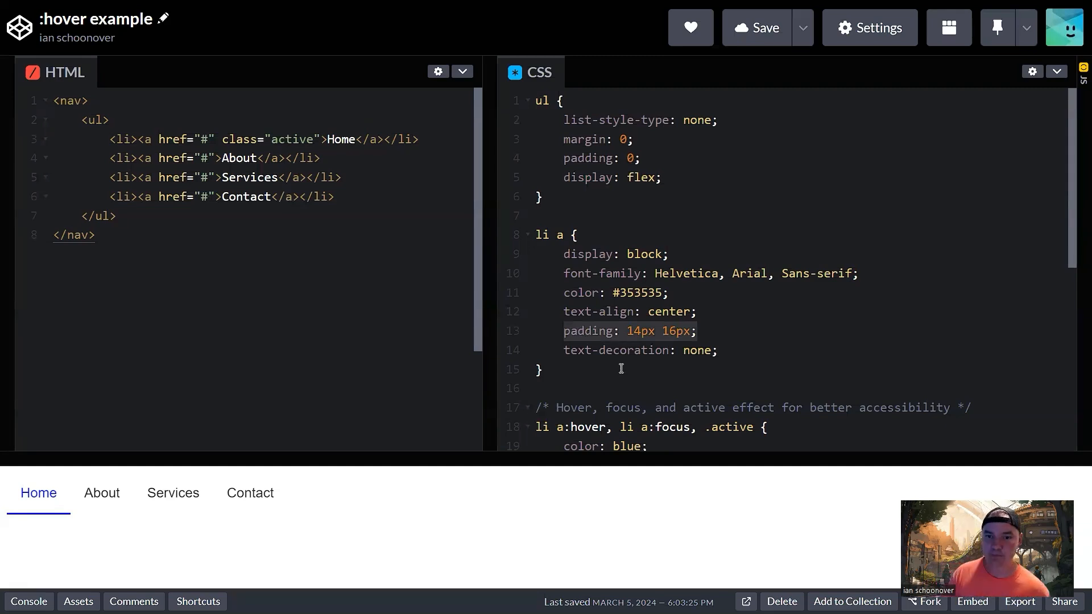
# - Scroll the CSS to show the li a:hover, li a:focus, .active and focus outline rules
pyautogui.scroll(-3)
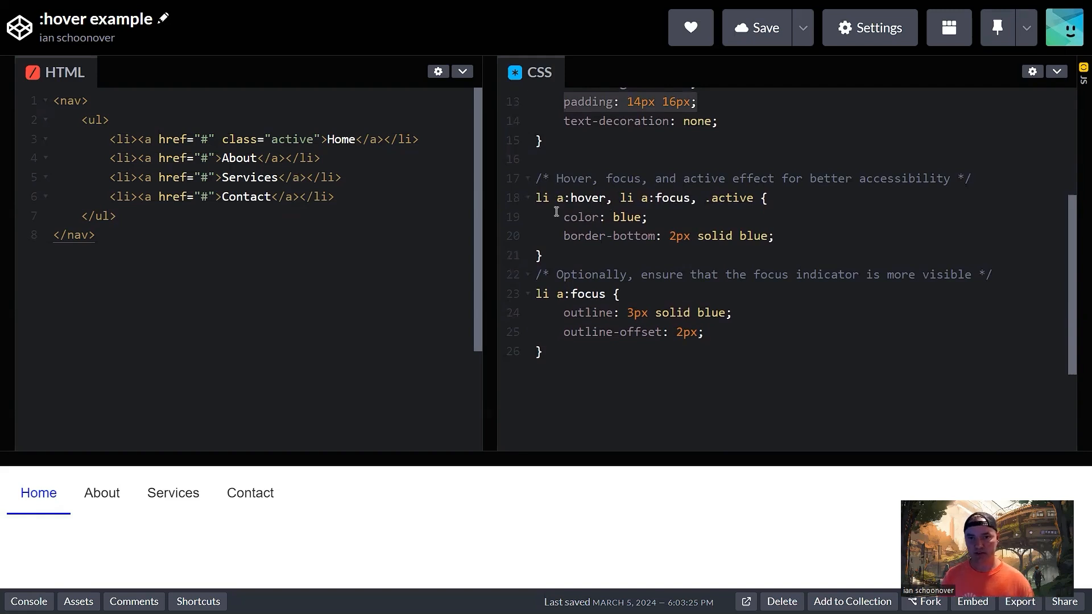
pyautogui.moveTo(593, 221)
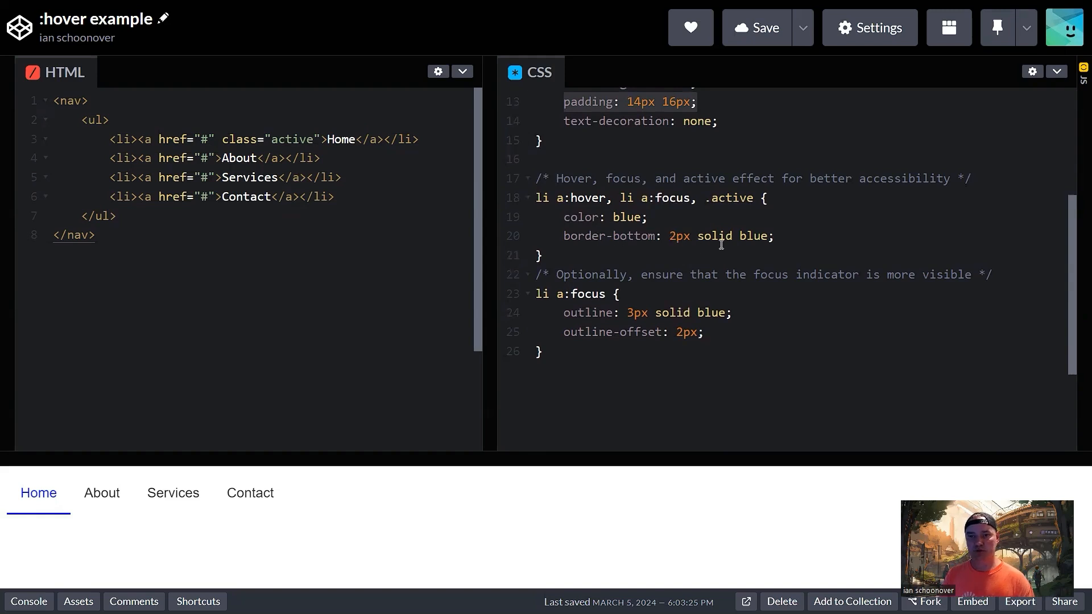
pyautogui.moveTo(302, 559)
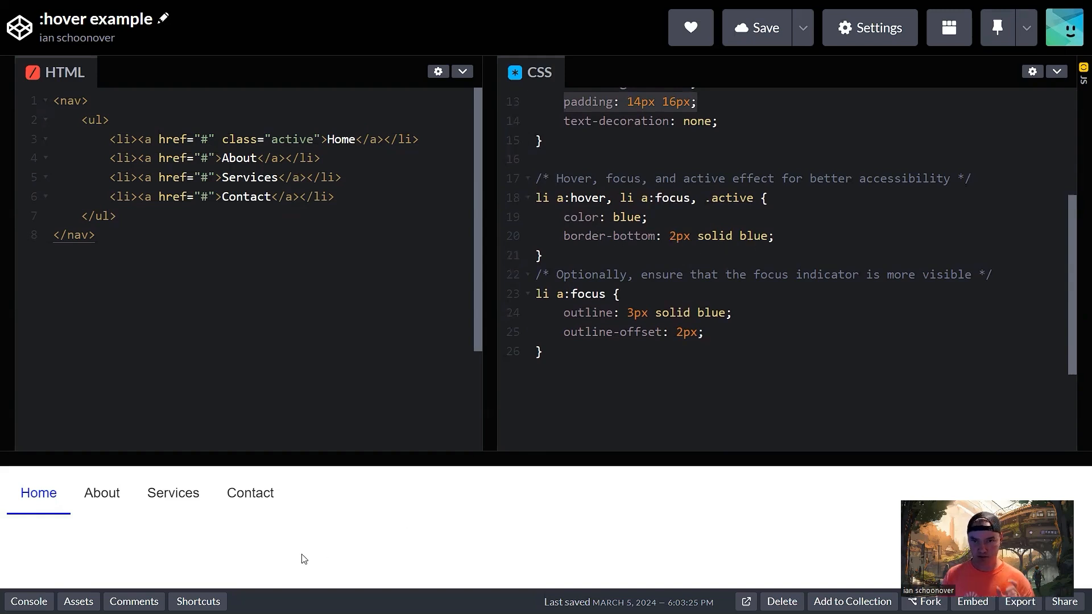
pyautogui.moveTo(102, 492)
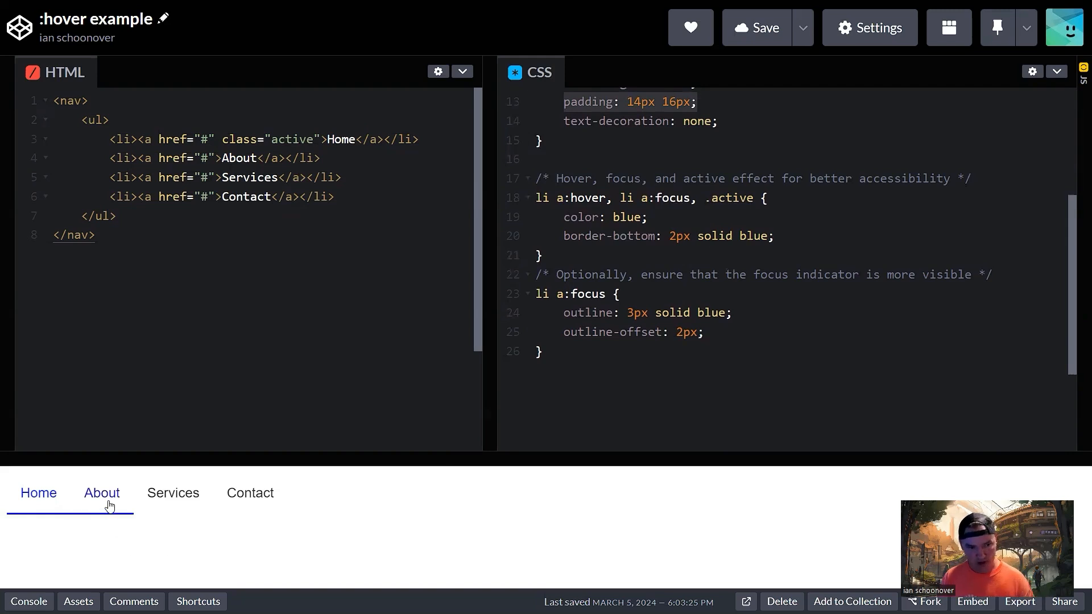
pyautogui.moveTo(251, 493)
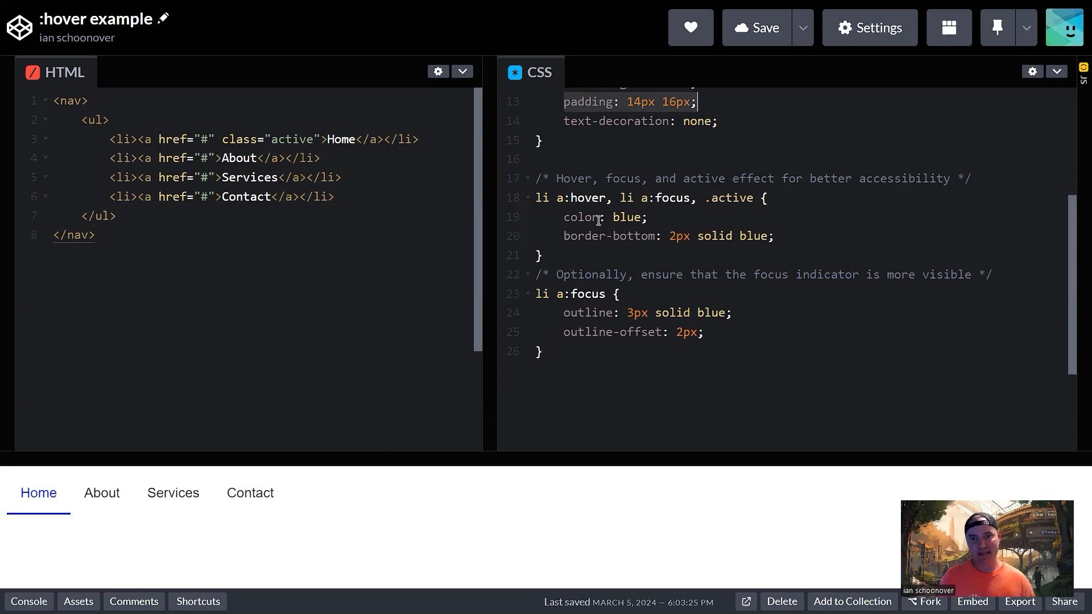
pyautogui.moveTo(756, 251)
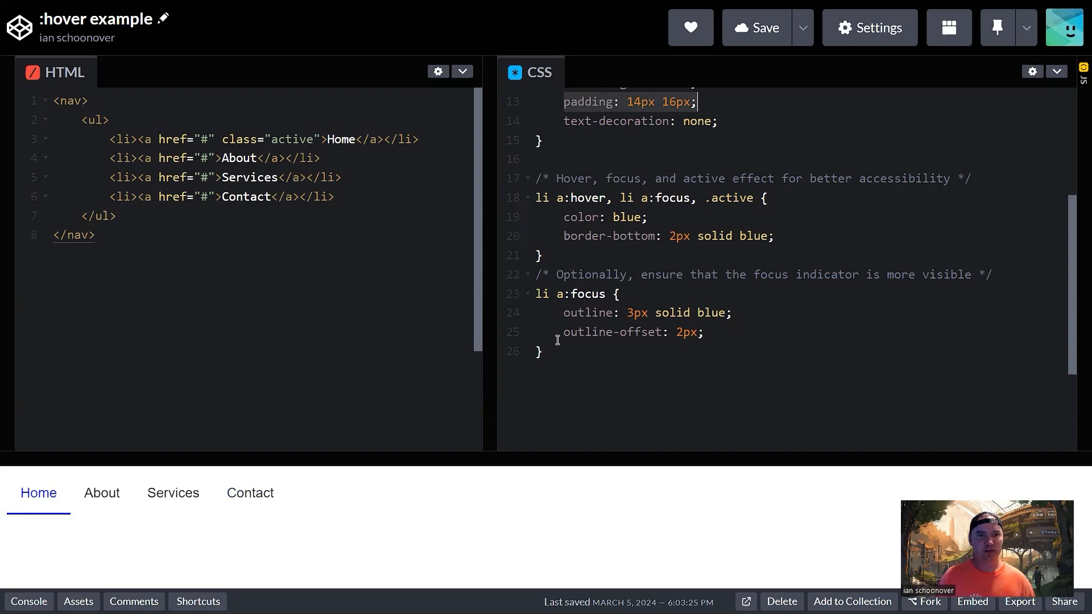
pyautogui.moveTo(201, 543)
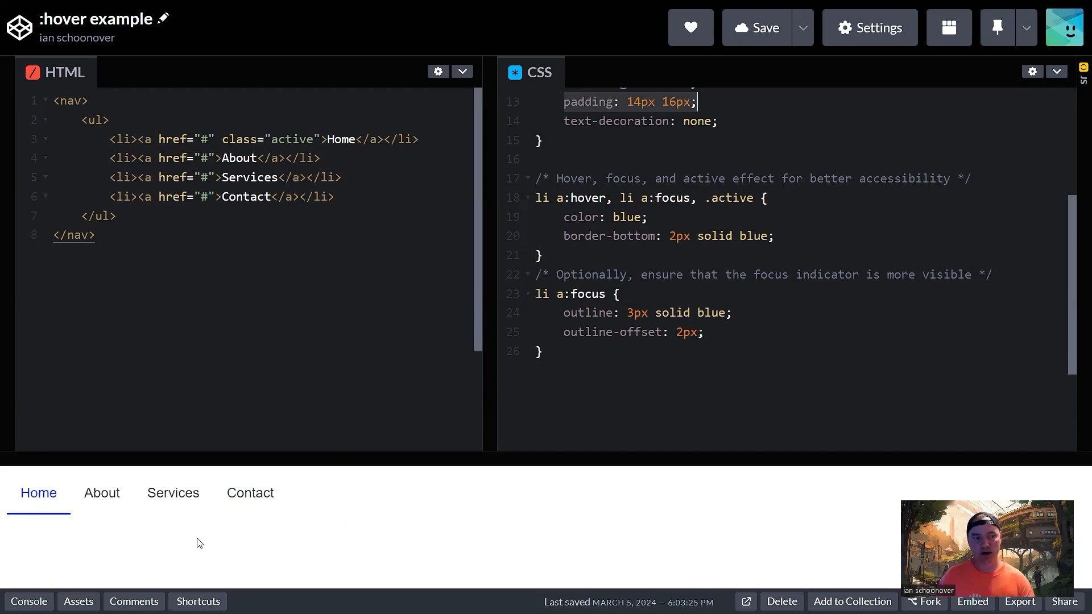
pyautogui.moveTo(49, 533)
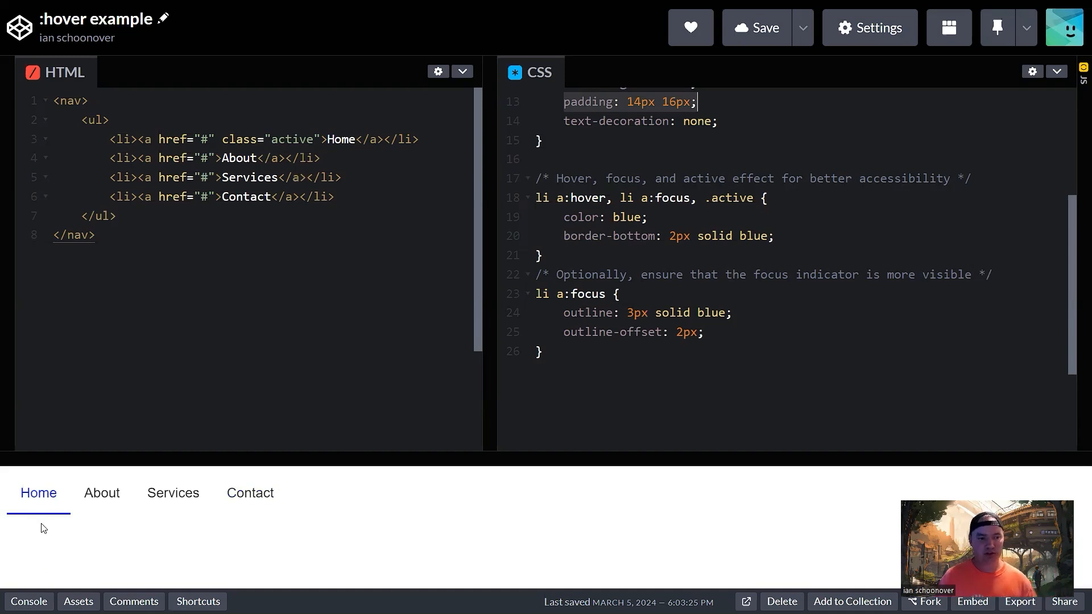
pyautogui.moveTo(108, 523)
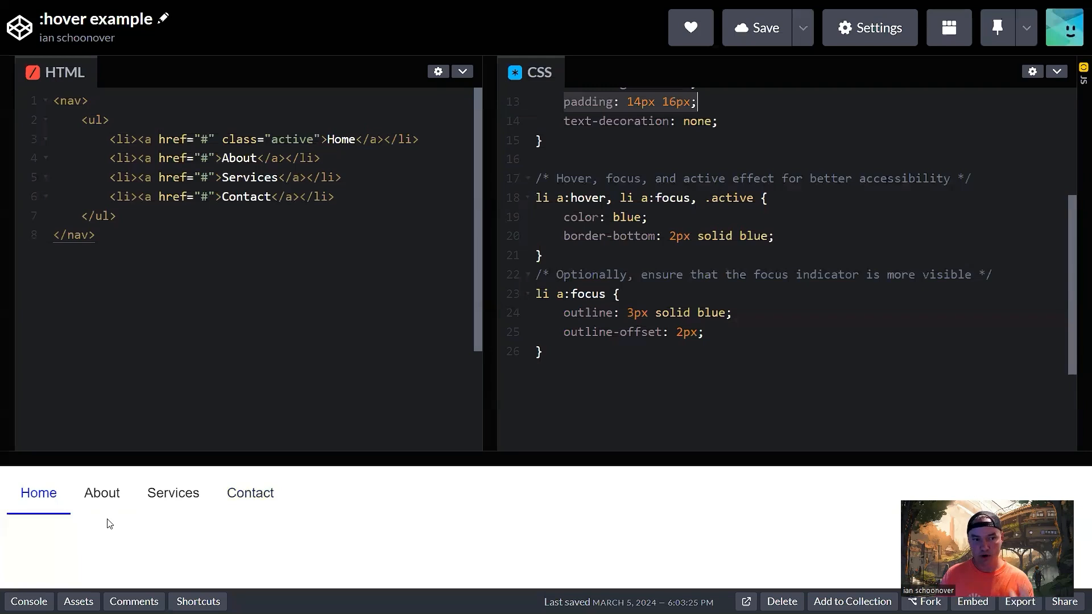
pyautogui.moveTo(90, 533)
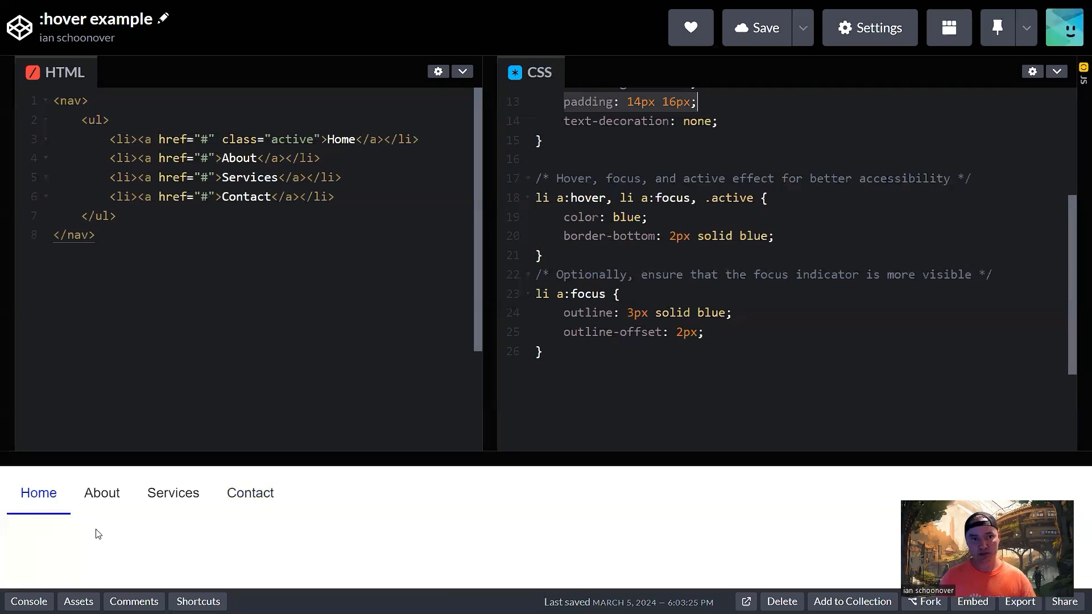
pyautogui.moveTo(118, 543)
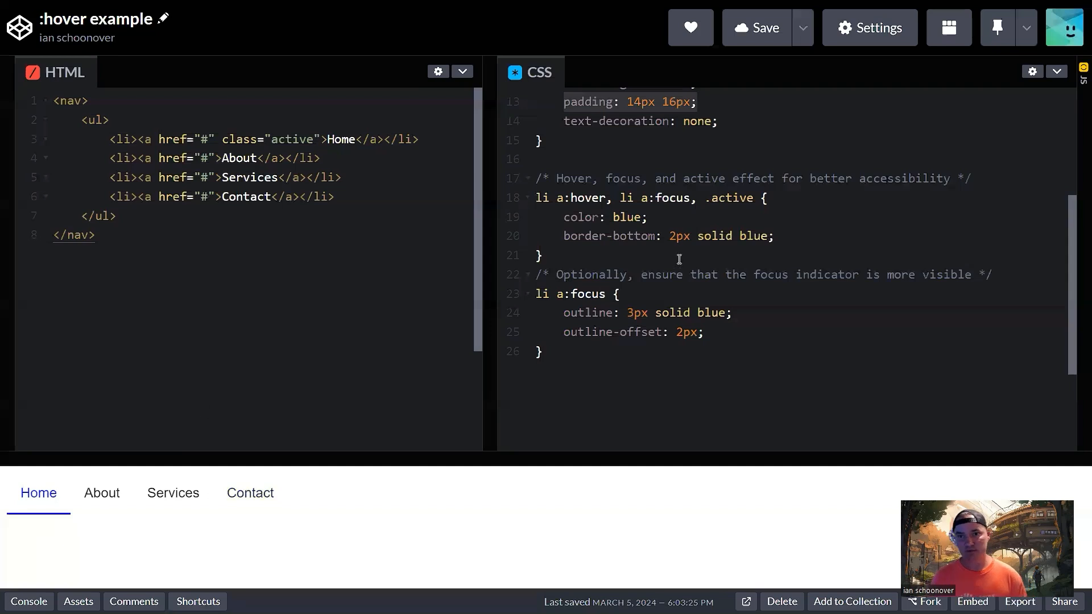
pyautogui.moveTo(620, 302)
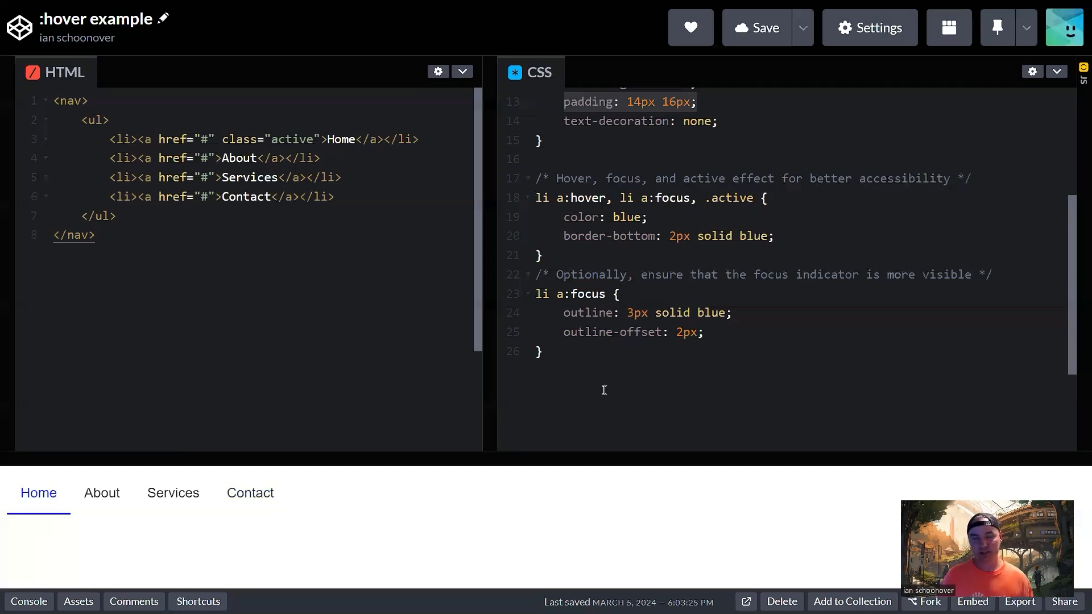
pyautogui.moveTo(594, 365)
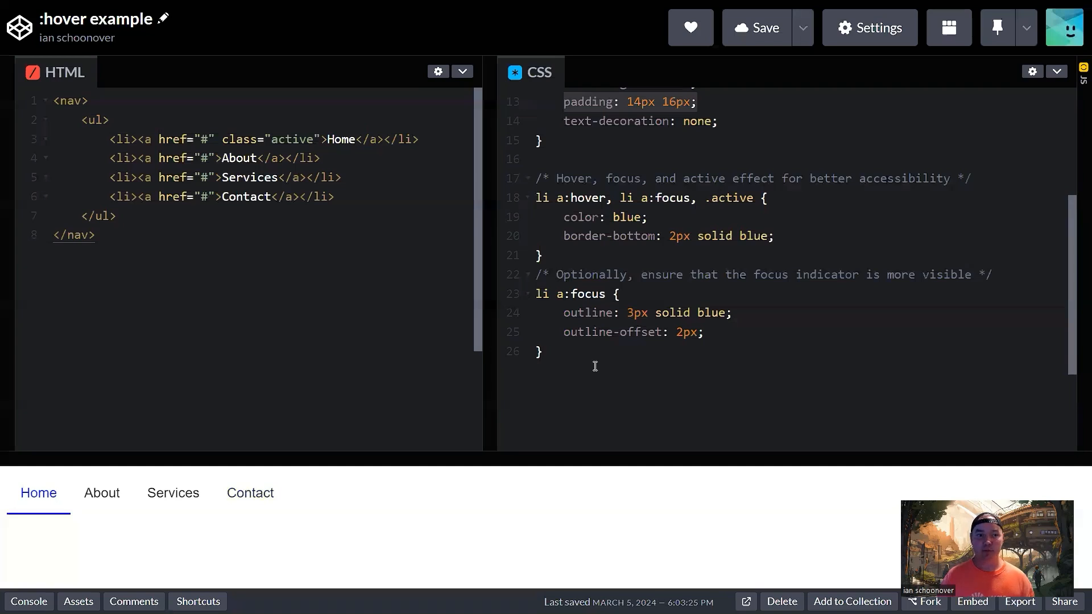
# - Focus the nav menu preview so its links can be tabbed through
pyautogui.click(38, 493)
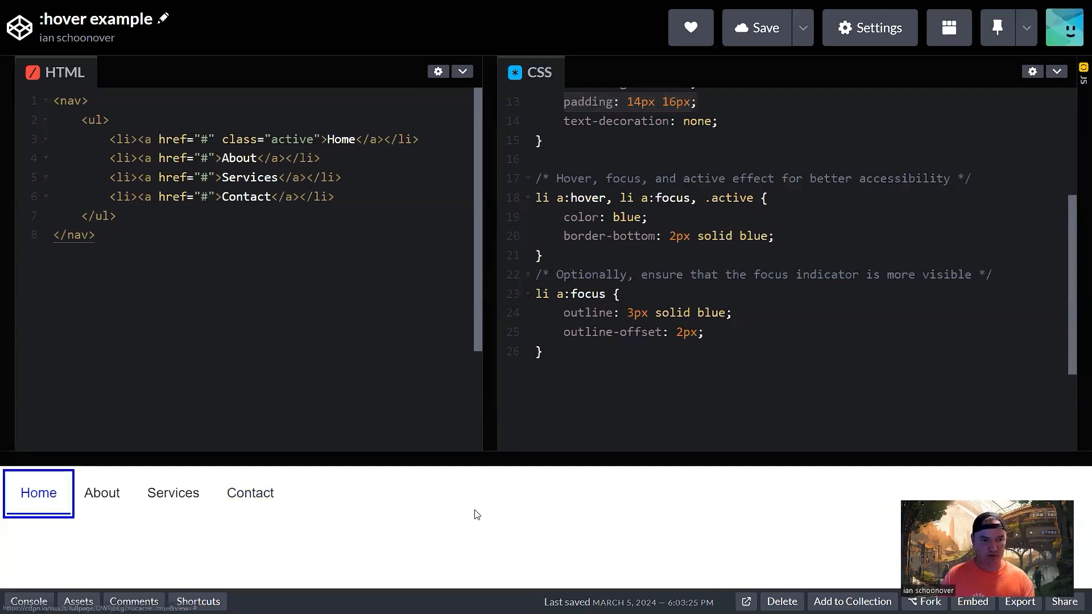
pyautogui.moveTo(165, 552)
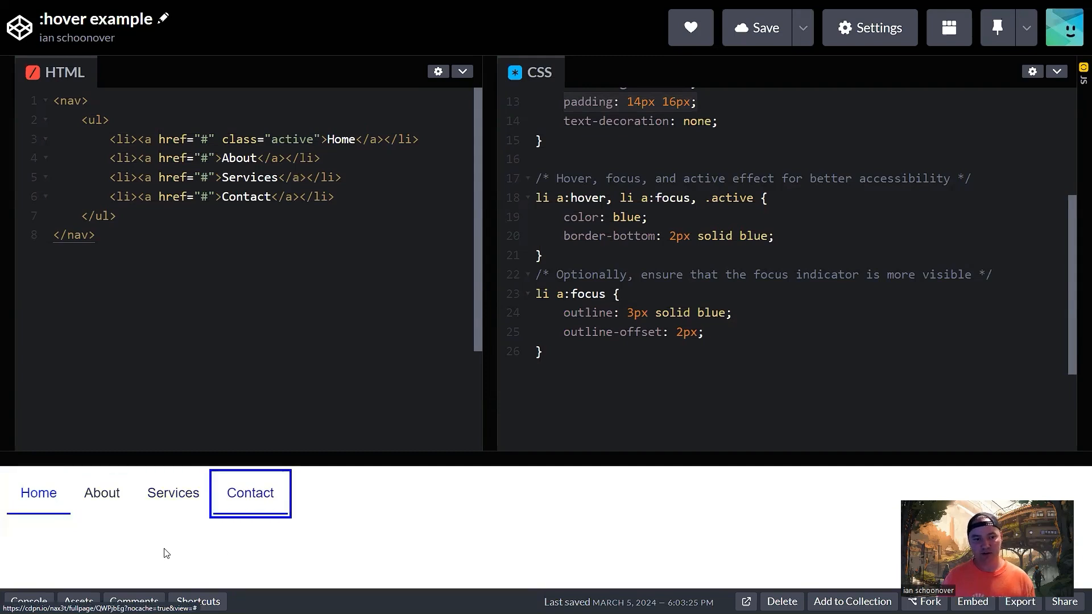
pyautogui.moveTo(170, 554)
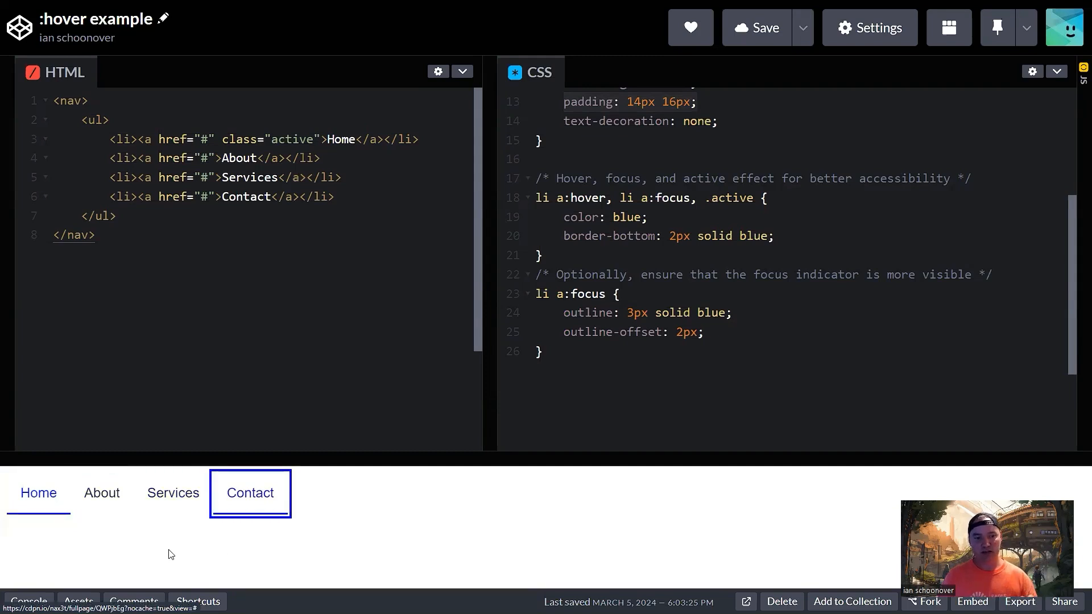
pyautogui.moveTo(232, 554)
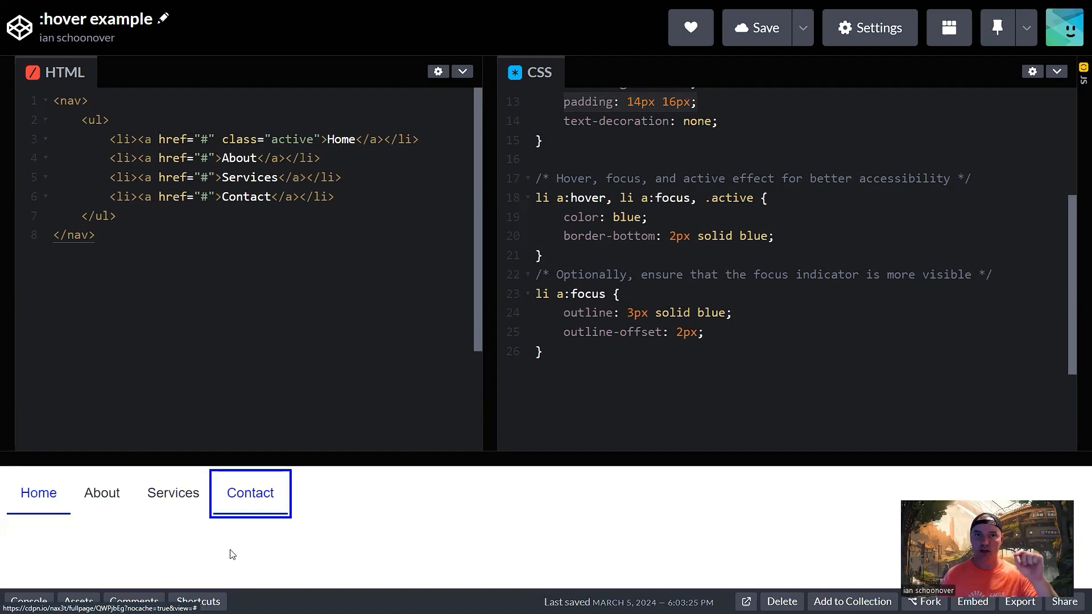